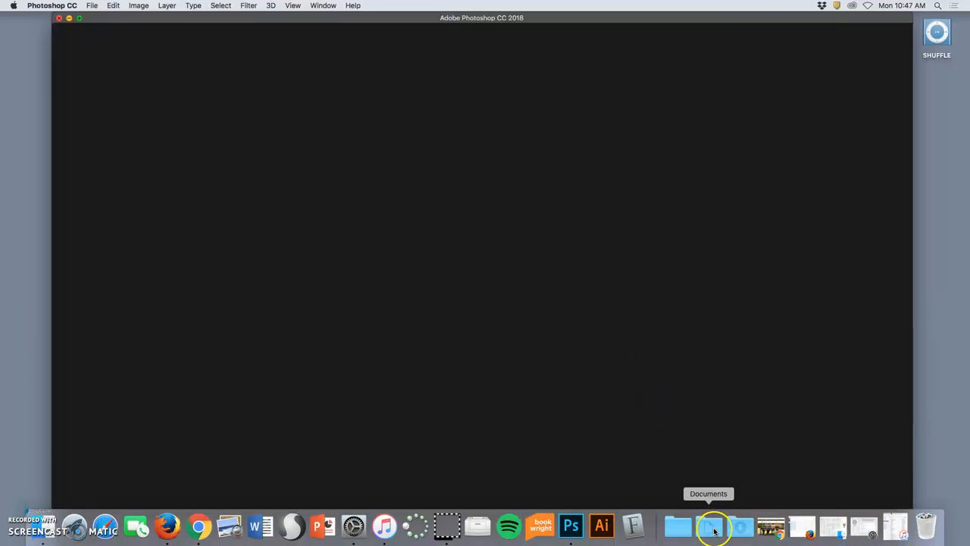
From the Documents stack, open the course folder and the Exercise 2 master PSD
click(706, 525)
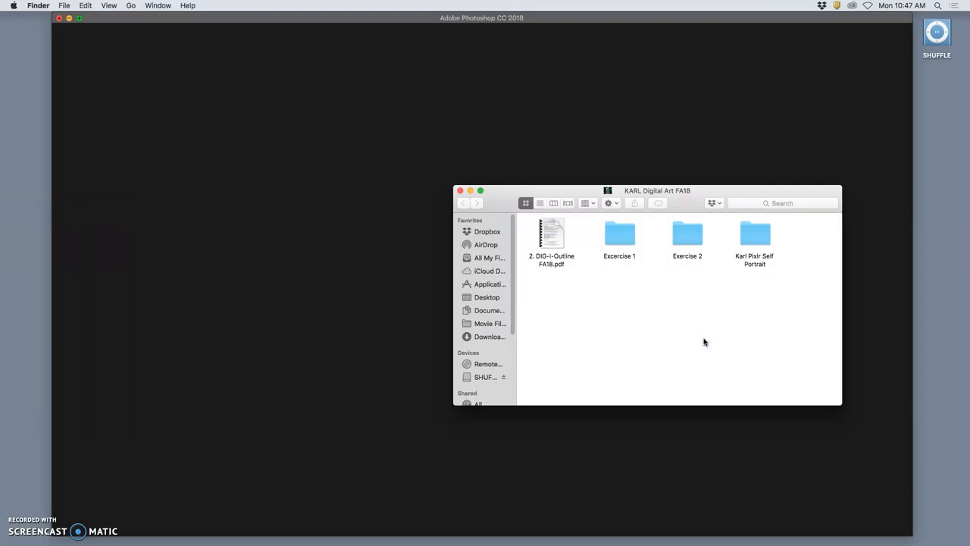
double_click(687, 233)
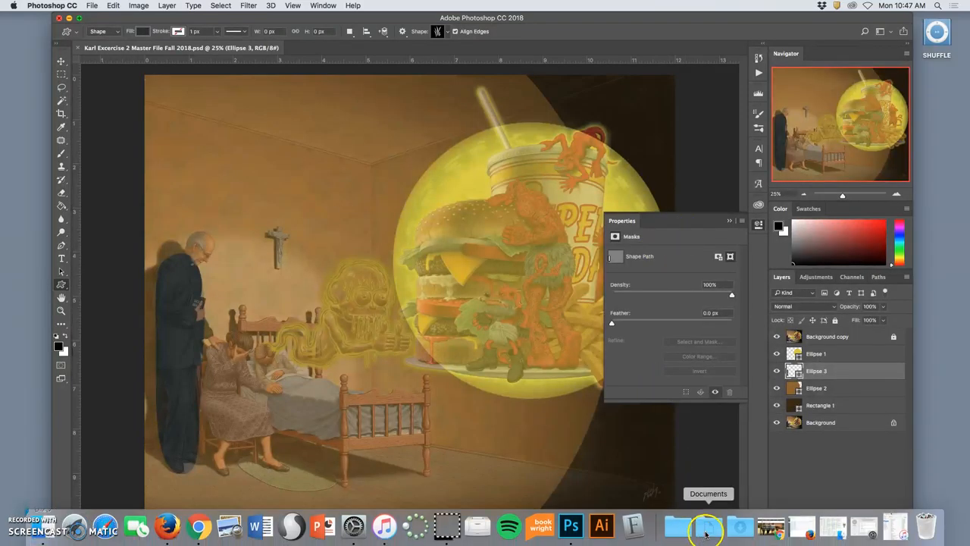
Open the Exercise 2 folder and its reference JPEG of the glowing burger in Preview
click(706, 526)
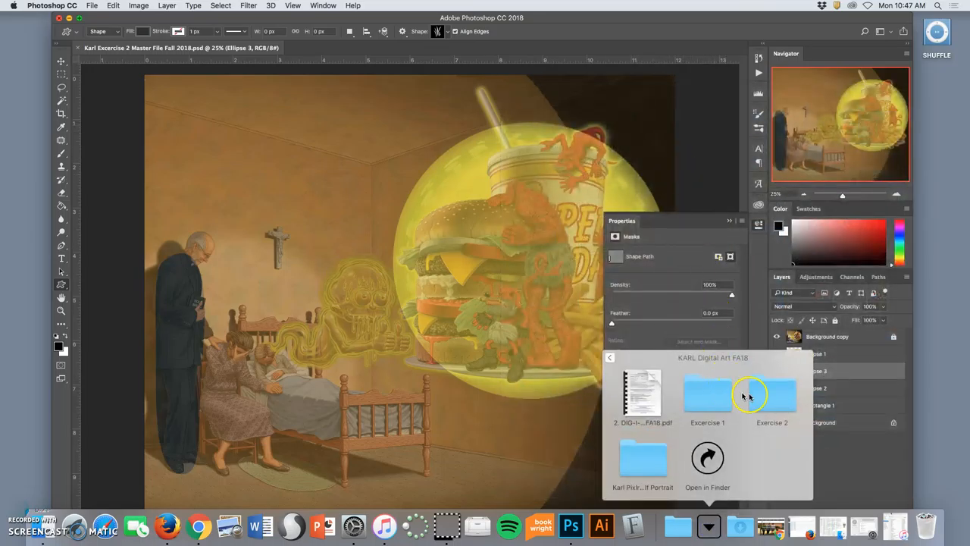
double_click(771, 394)
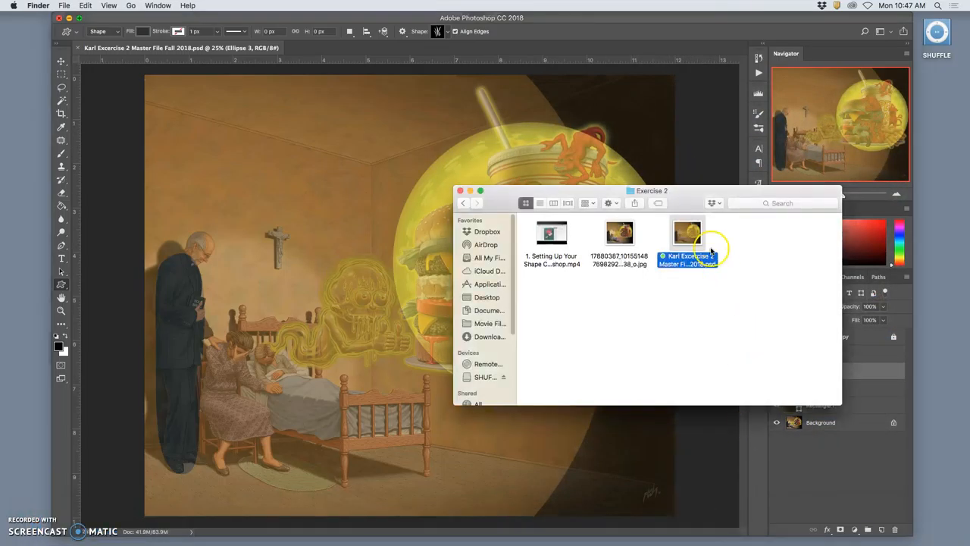
click(618, 233)
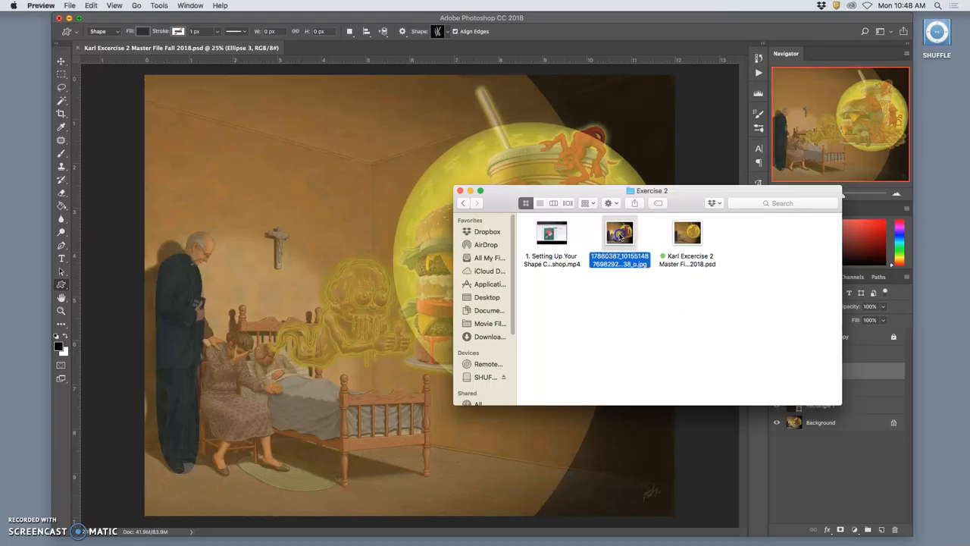
double_click(618, 232)
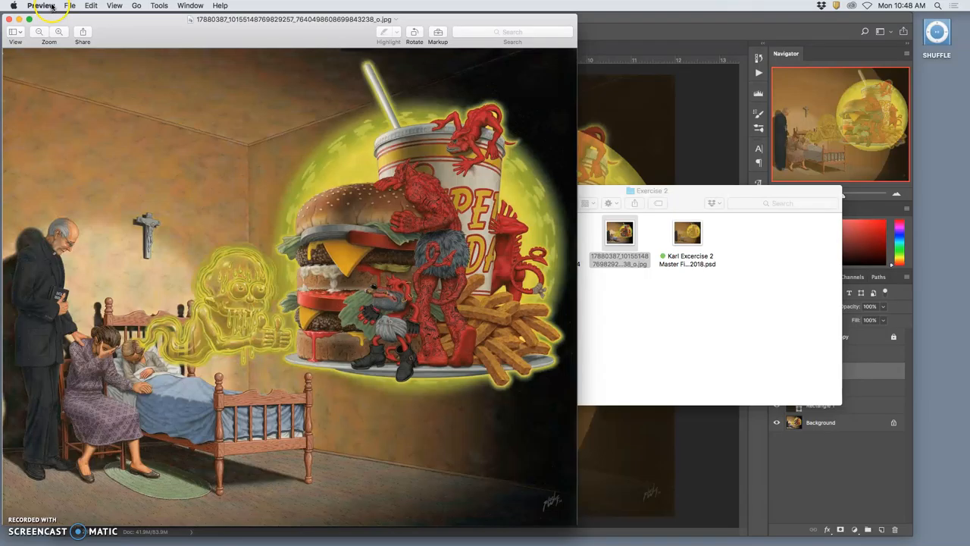
mouse_move(69, 58)
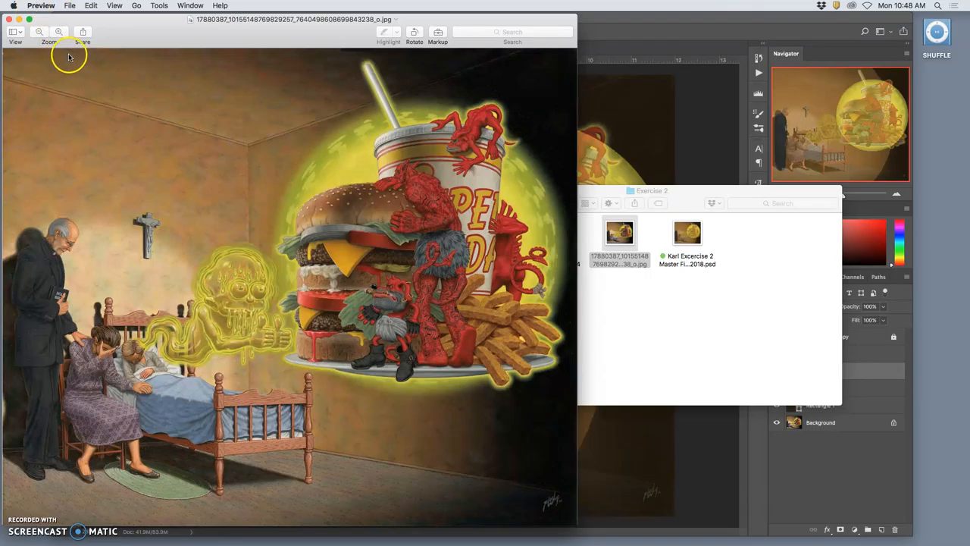
mouse_move(574, 524)
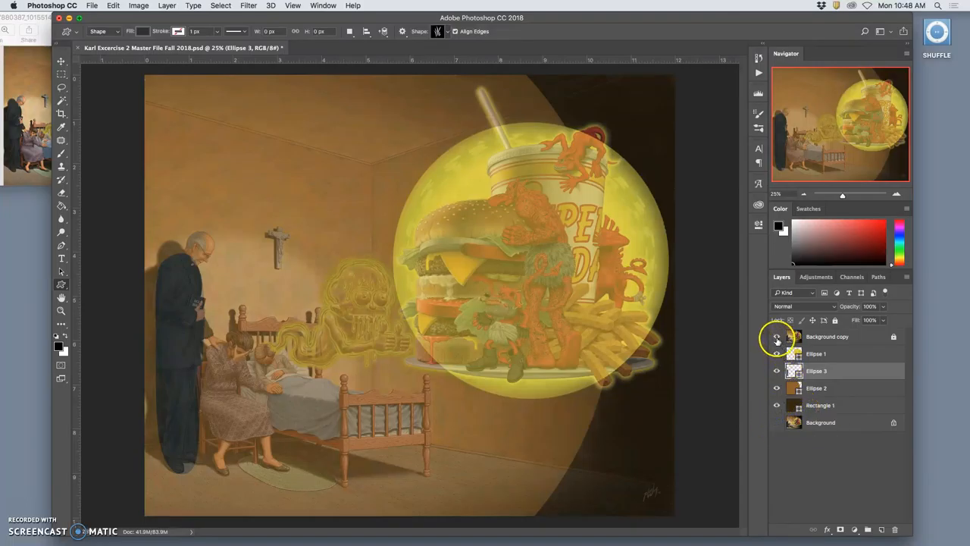
Hide the Background copy reference layer, leaving only the flat shape layers visible
click(775, 336)
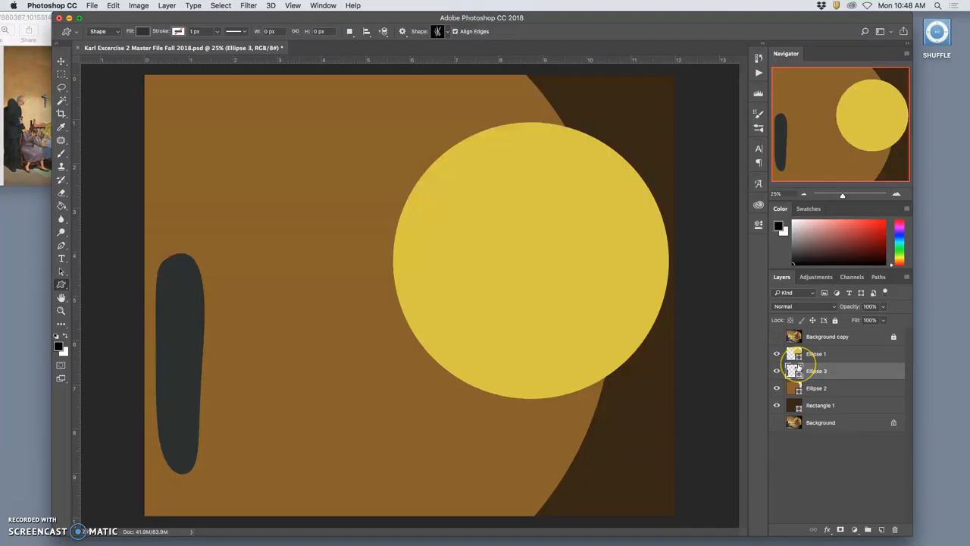
mouse_move(795, 370)
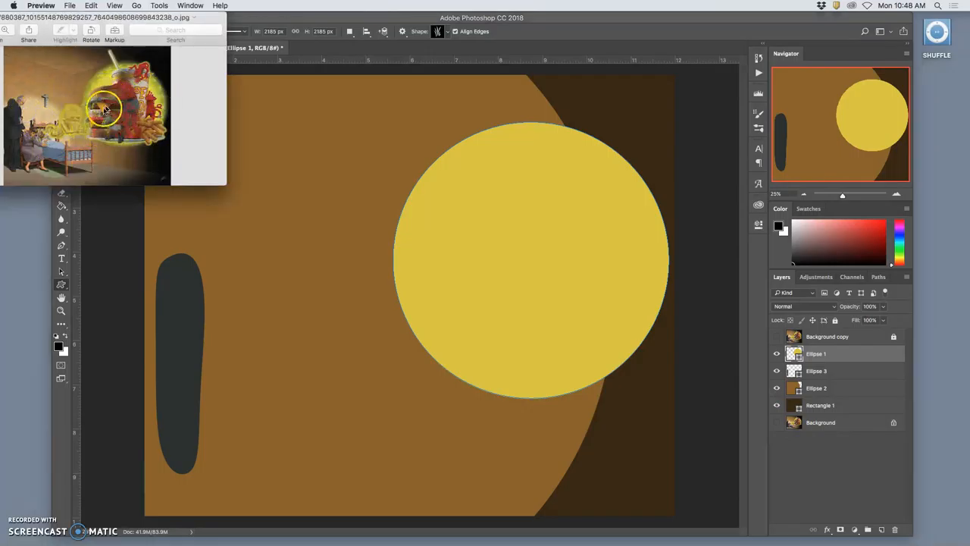
mouse_move(87, 94)
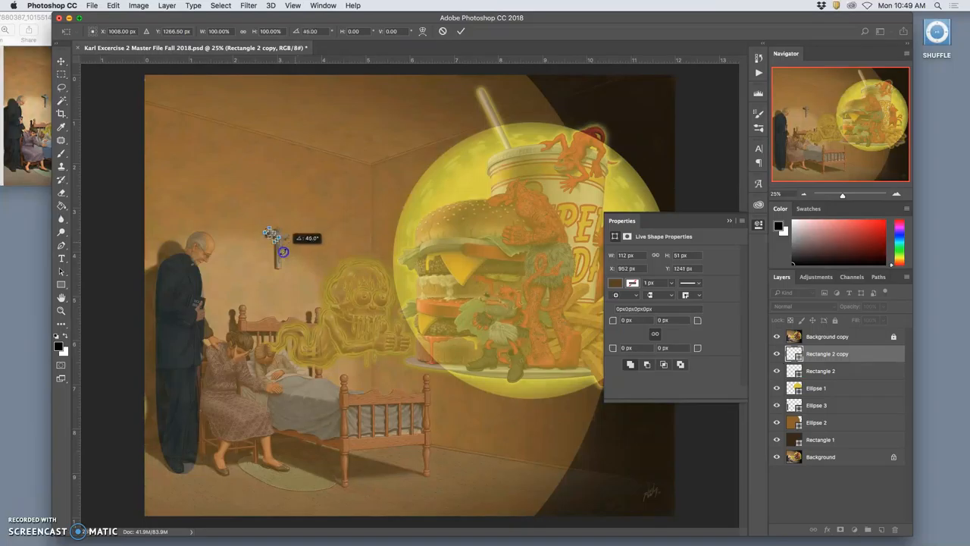
Rotate Rectangle 2 copy to the crucifix angle and narrow it into a thin bar
drag(271, 230, 271, 234)
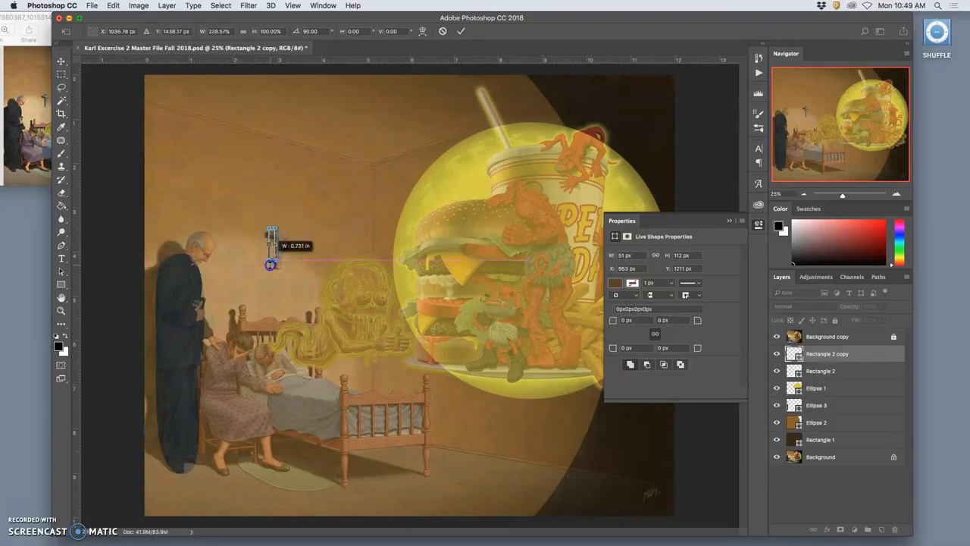
drag(272, 264, 272, 250)
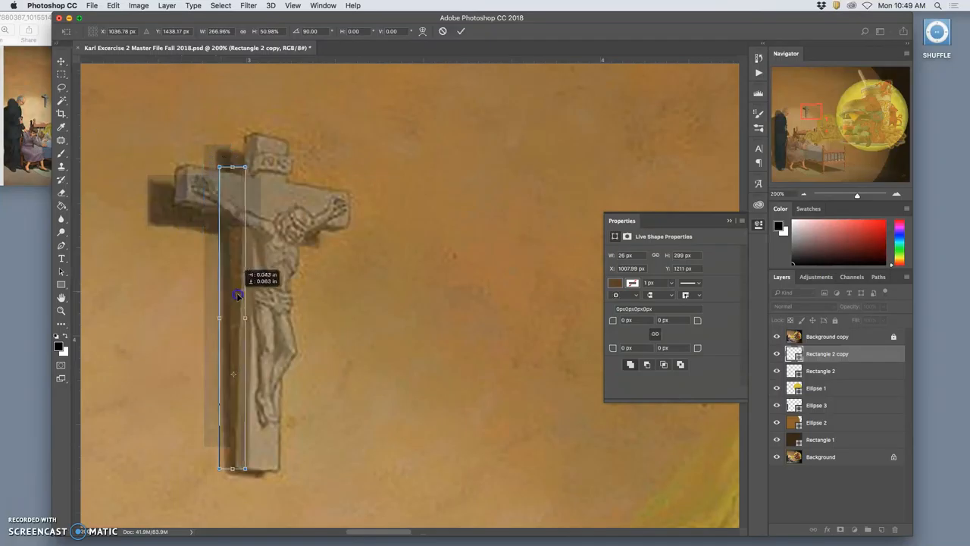
Stretch the bar along the cross's upright and convert the live shape to a regular path
drag(239, 296, 243, 287)
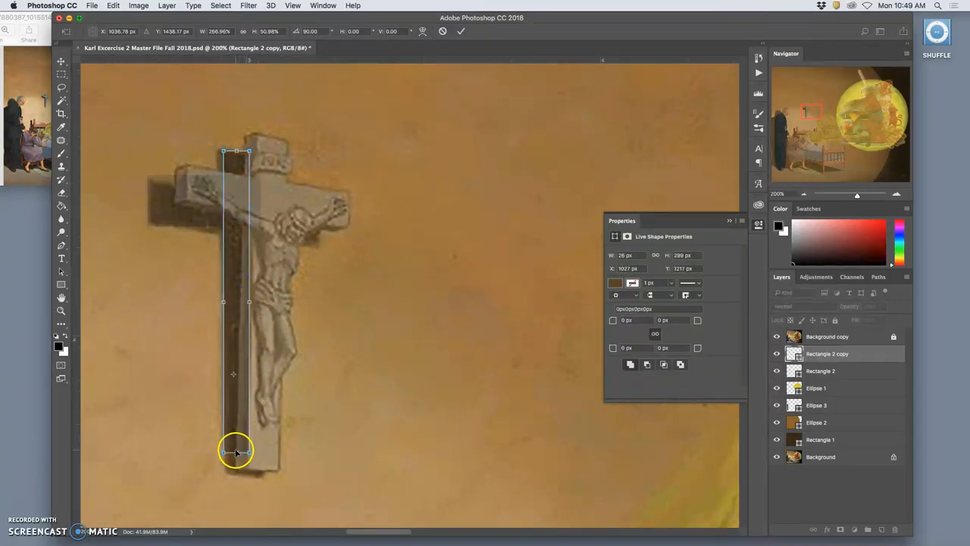
drag(234, 452, 255, 376)
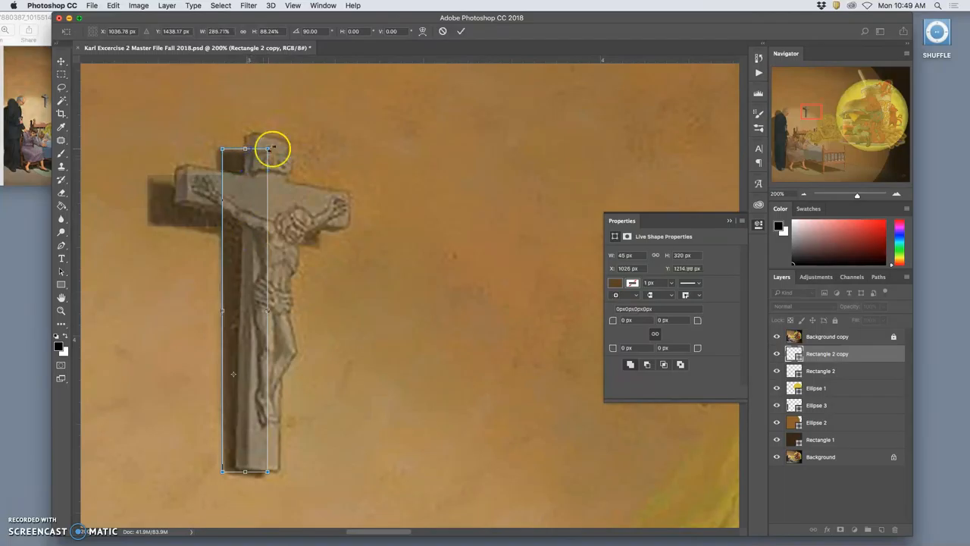
right_click(270, 150)
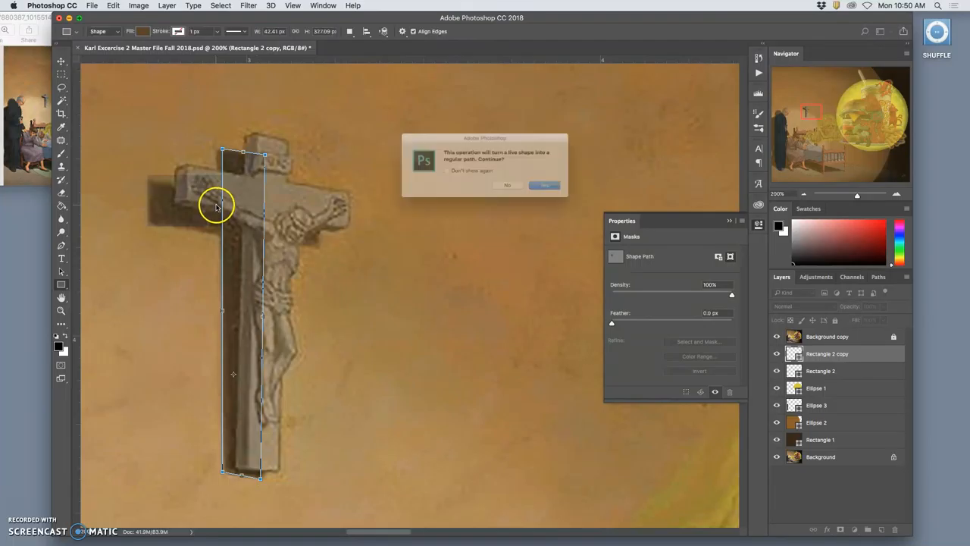
click(544, 185)
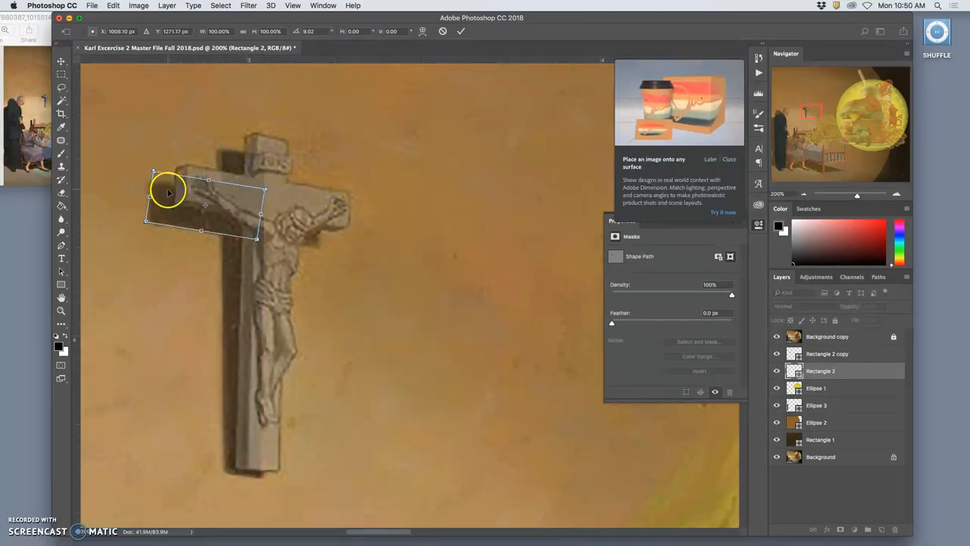
Tilt the crossbar rectangle to match the painted arm and convert it to a regular path
right_click(168, 191)
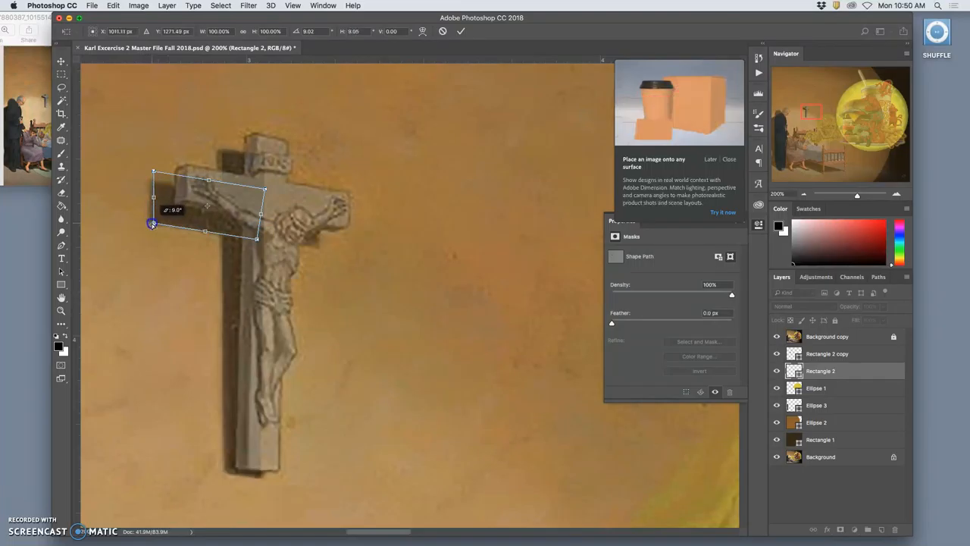
drag(152, 224, 149, 169)
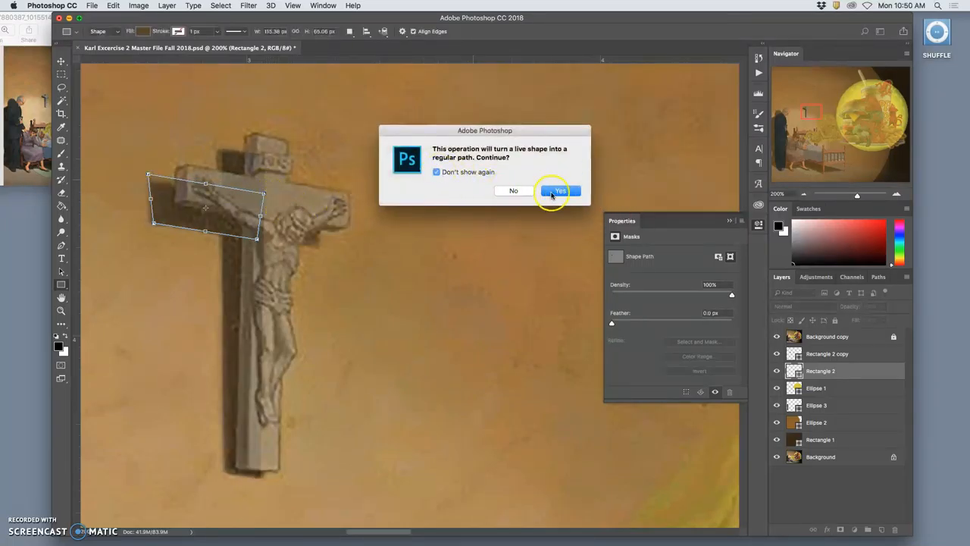
mouse_move(500, 163)
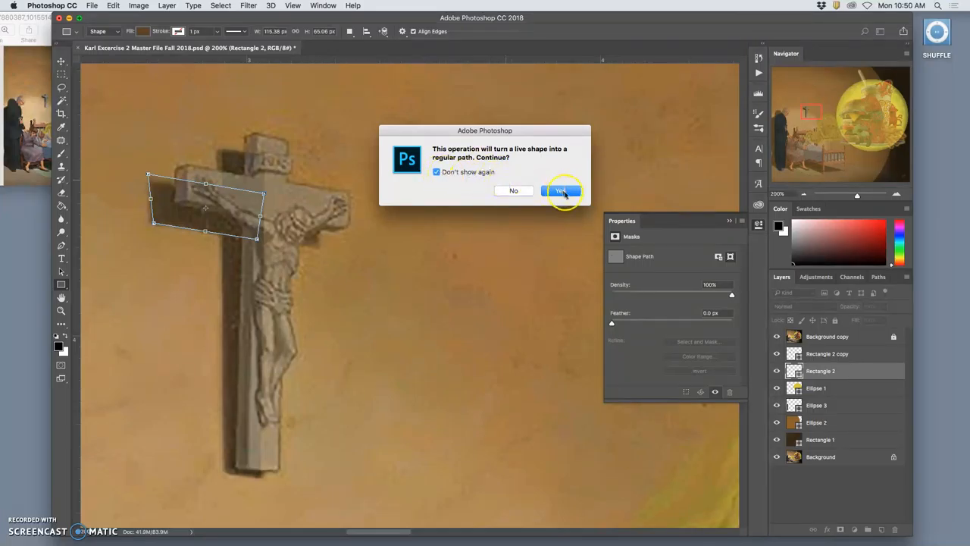
click(561, 191)
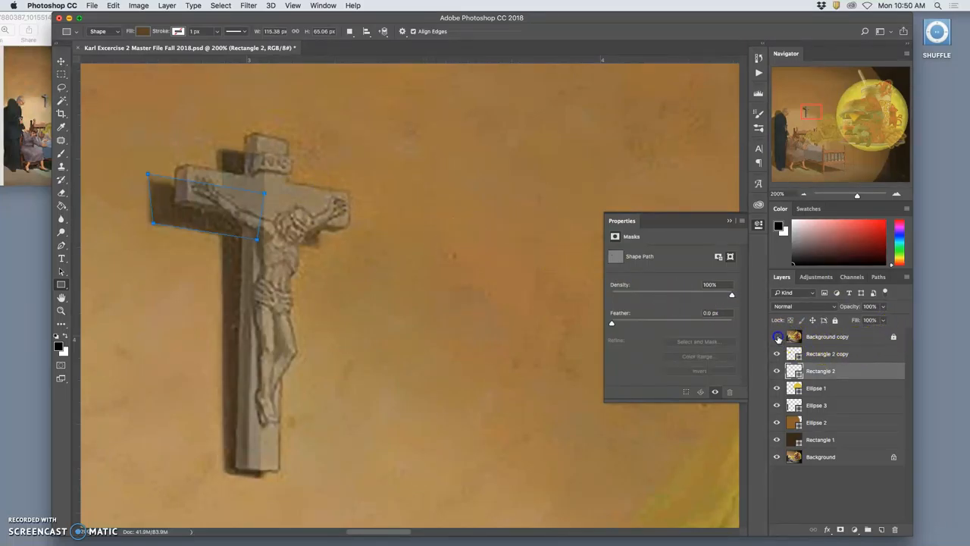
click(776, 337)
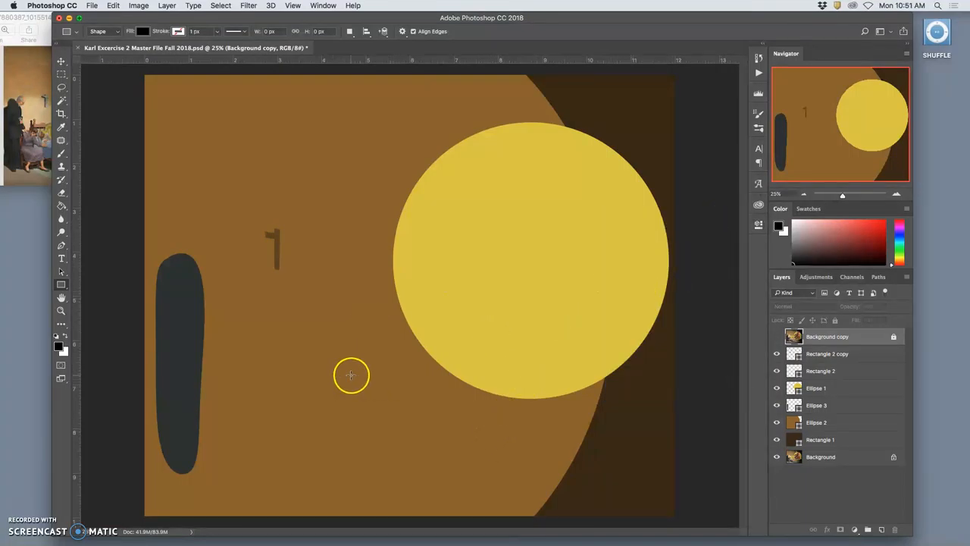
mouse_move(349, 319)
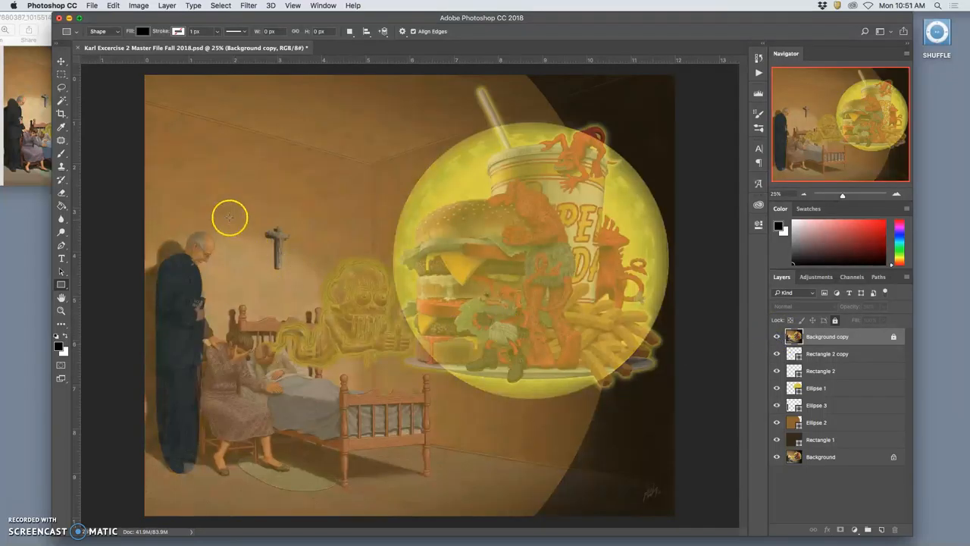
Duplicate a cross piece and fill it with dark brown picked from the painted crucifix
click(828, 353)
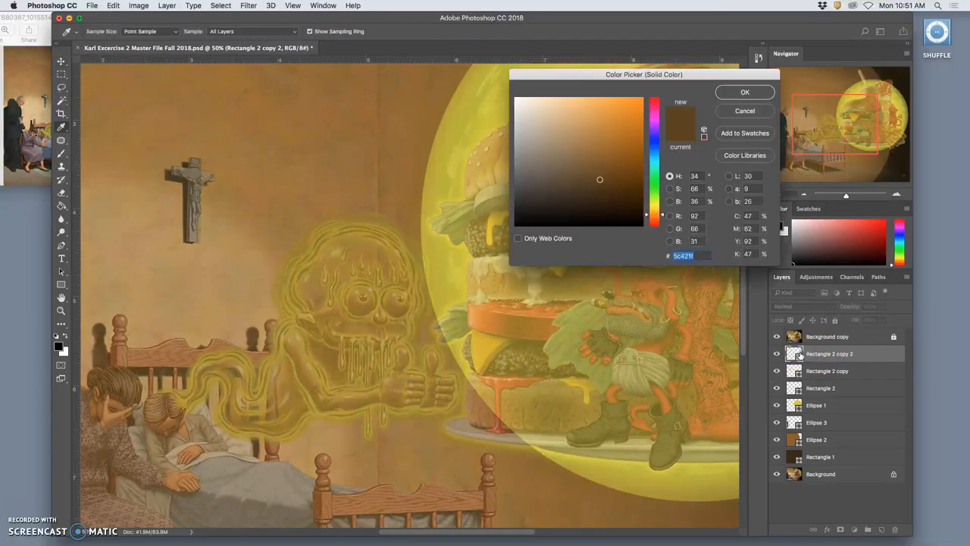
click(209, 174)
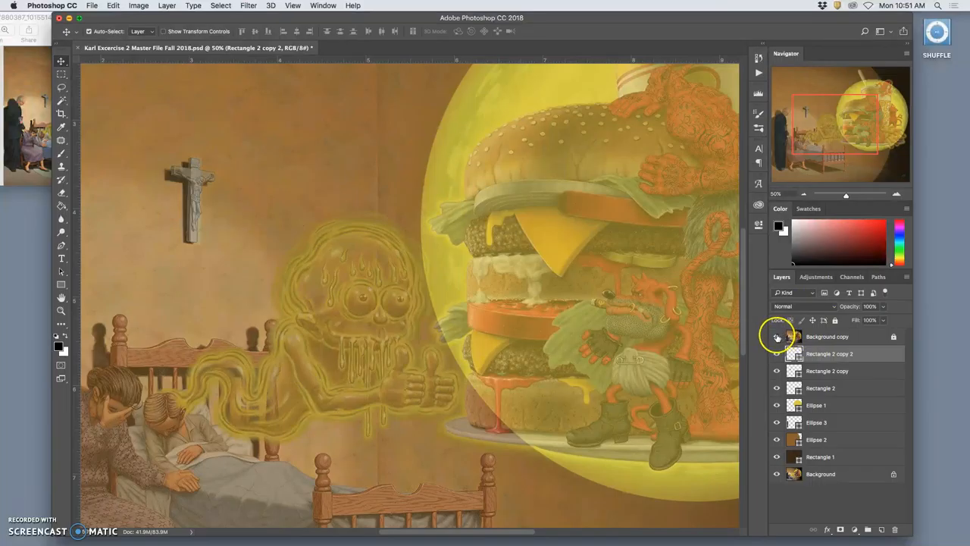
click(776, 336)
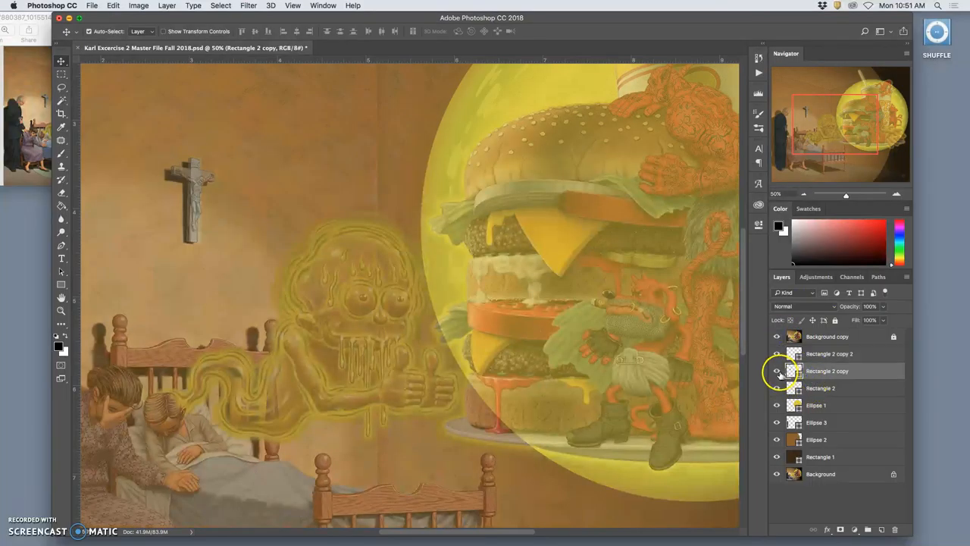
Duplicate another cross piece, resize it to fit the crucifix and sample its dark brown
click(821, 388)
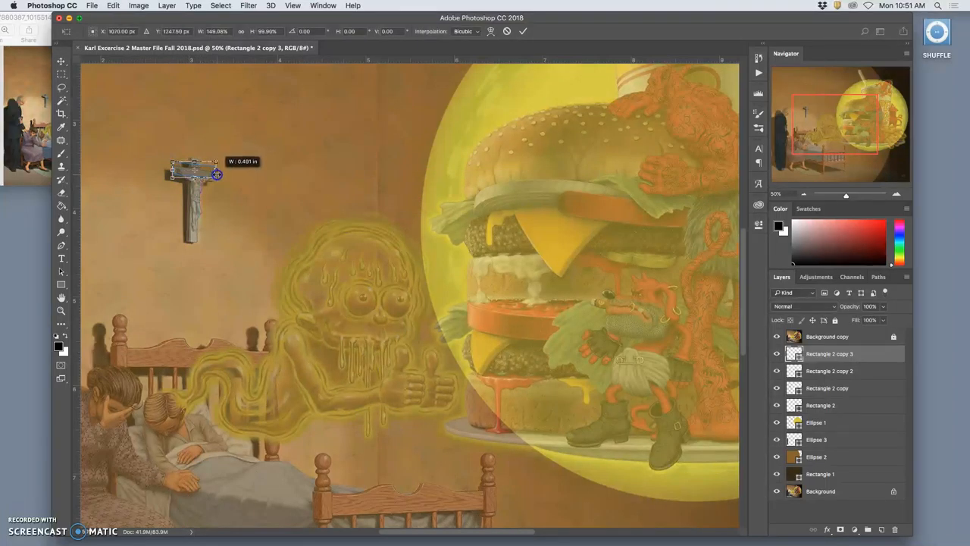
drag(218, 175, 224, 162)
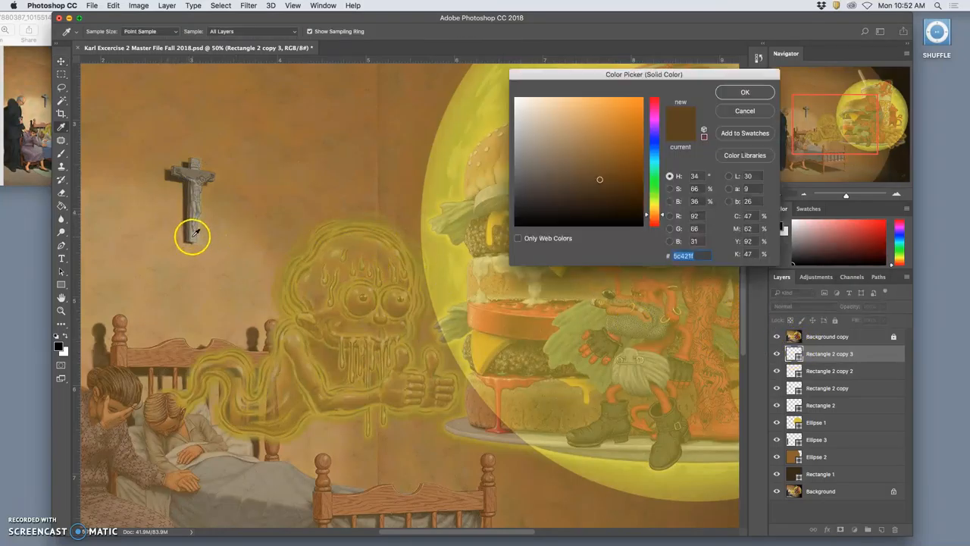
click(744, 92)
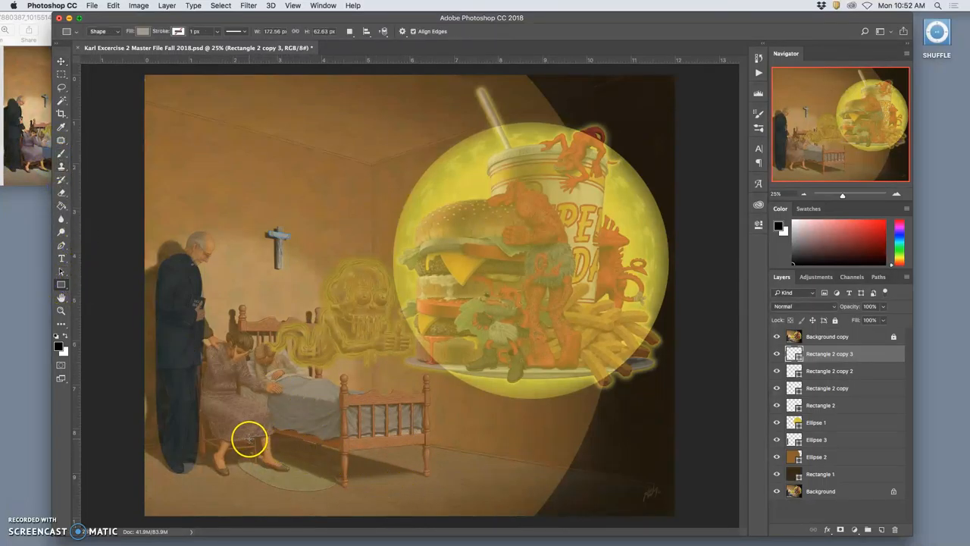
Draw Rectangle 3 on the floor below the bed and distort its corners into a slanted shadow
drag(250, 440, 382, 485)
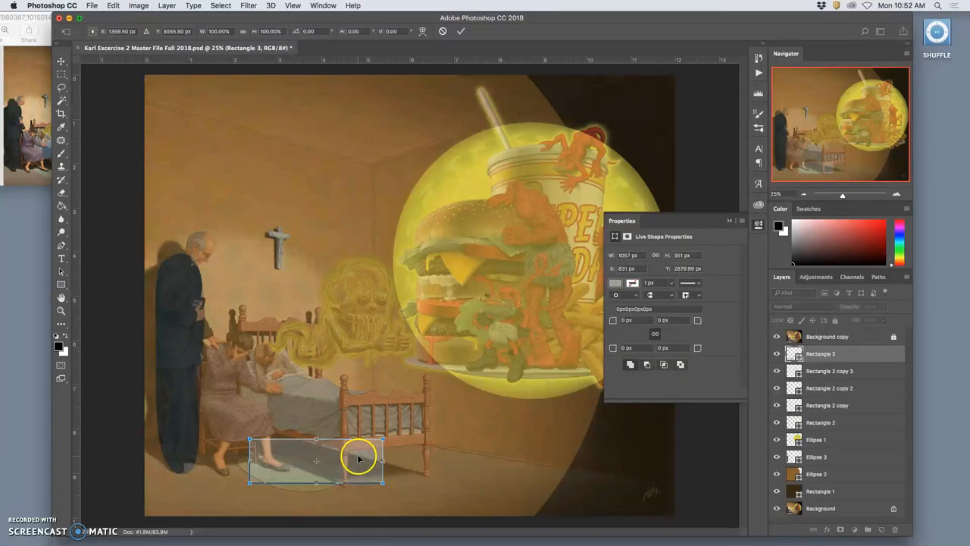
right_click(360, 458)
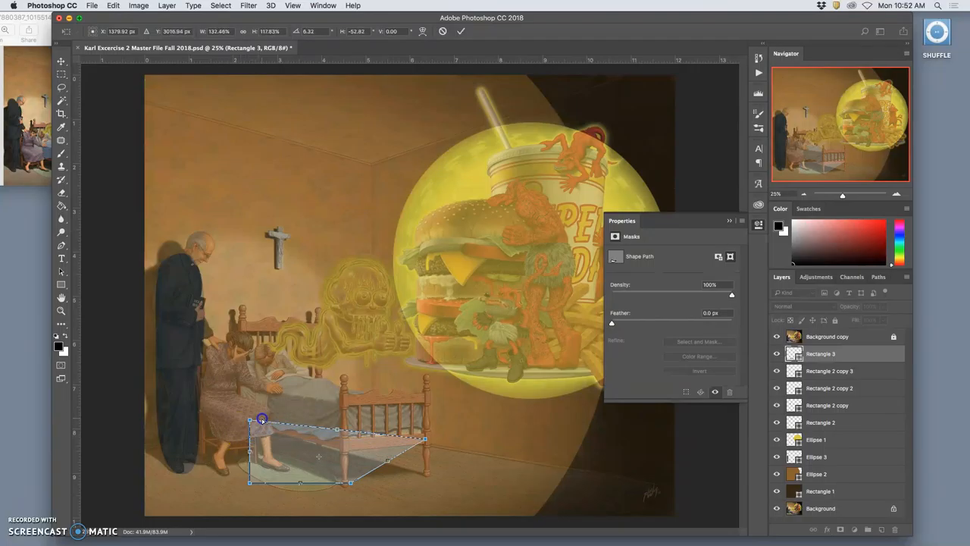
drag(261, 418, 241, 446)
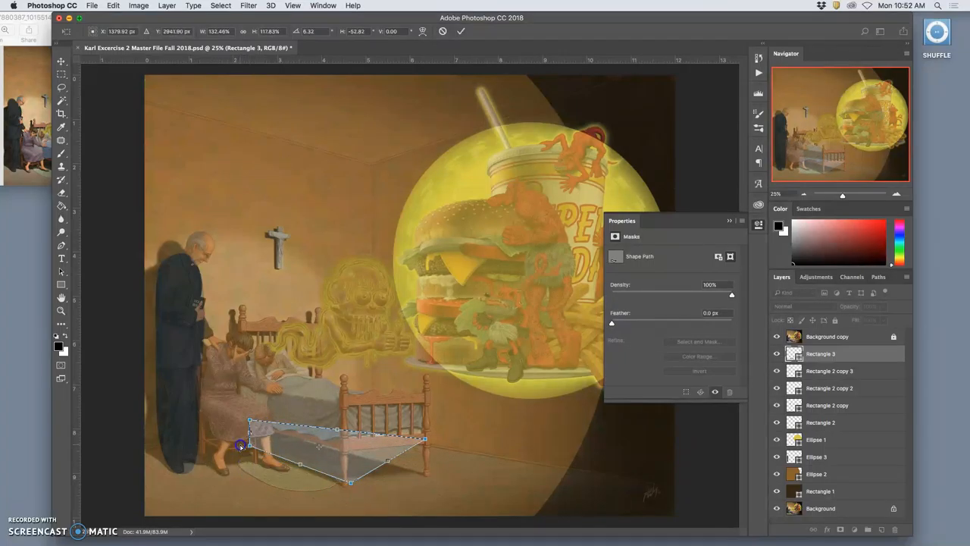
drag(240, 446, 249, 420)
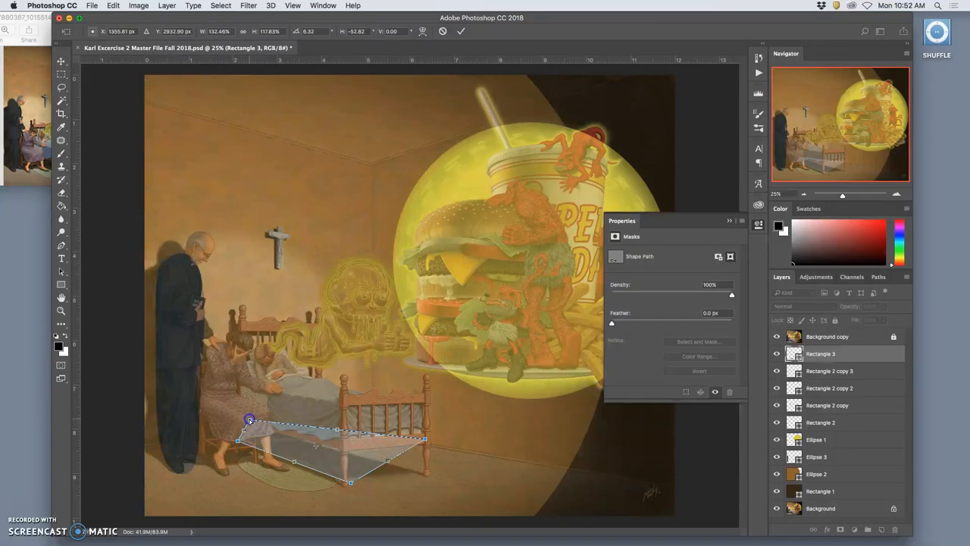
drag(250, 419, 285, 425)
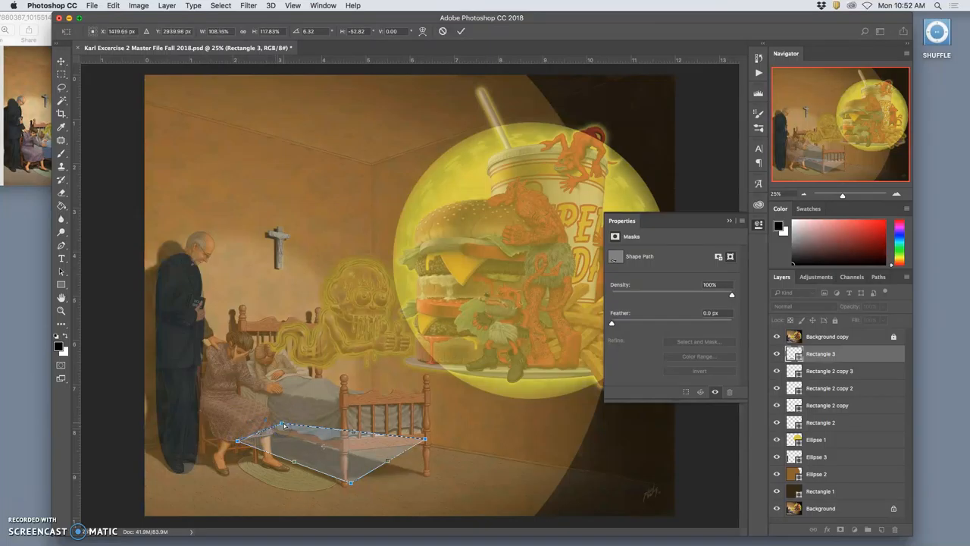
drag(282, 424, 270, 430)
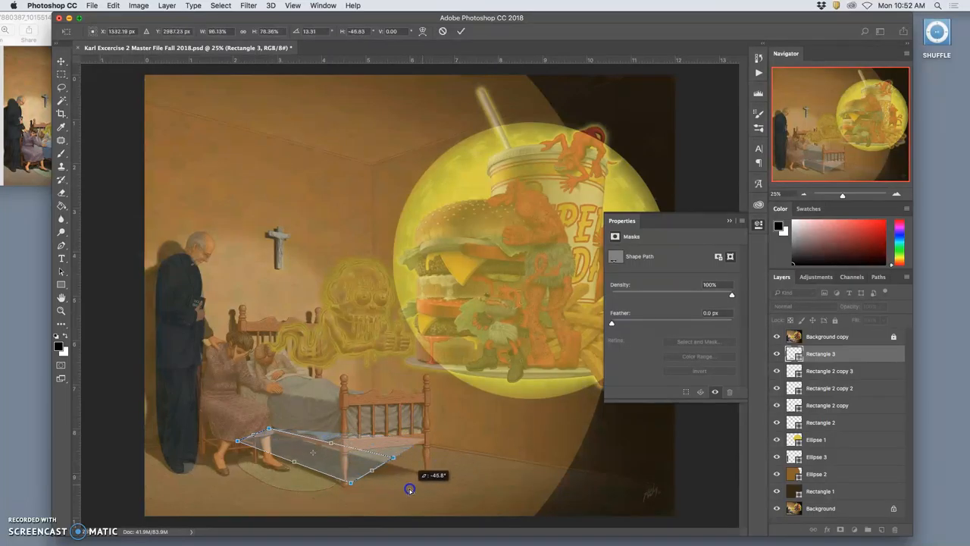
Rotate and refine the floor shadow, then fill it with a dark brown sampled from the floor
drag(409, 488, 418, 476)
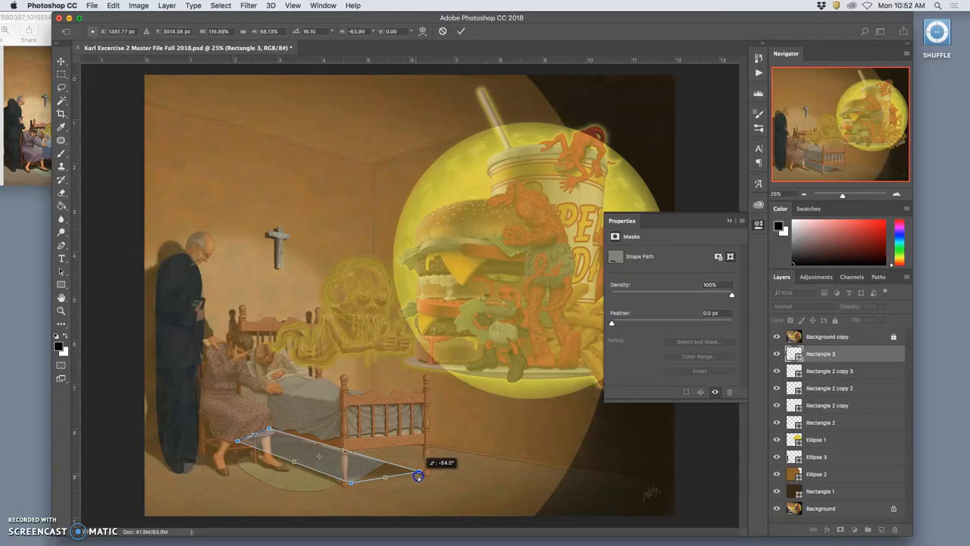
drag(418, 476, 348, 481)
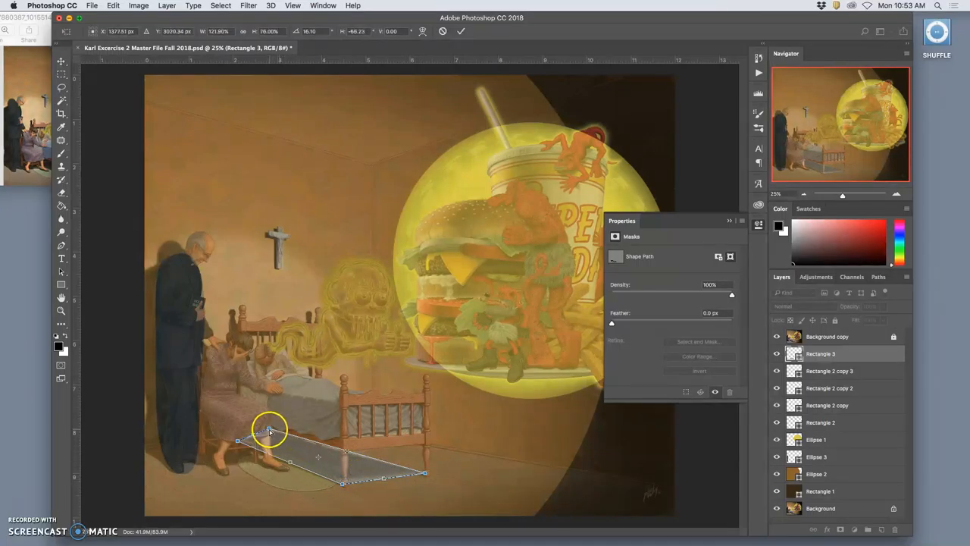
drag(269, 431, 242, 437)
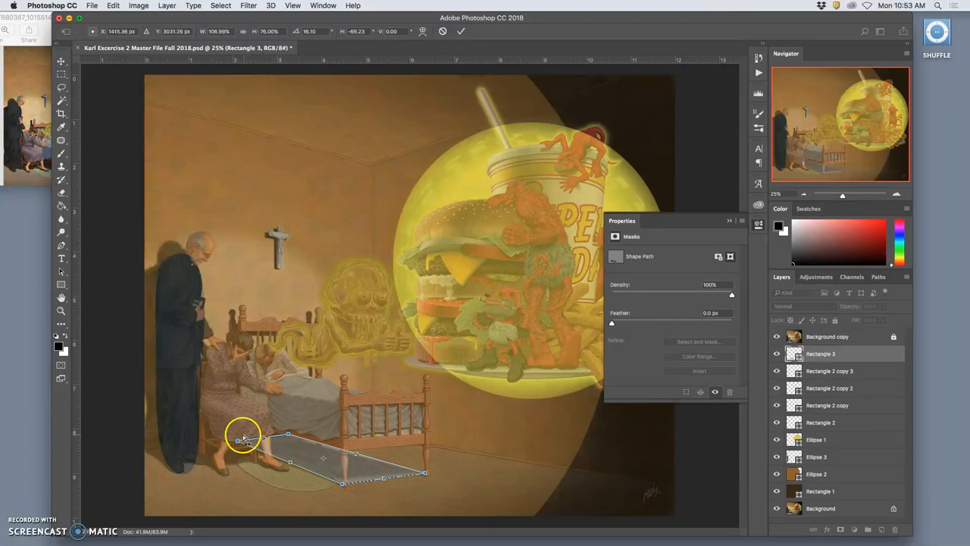
drag(242, 437, 265, 438)
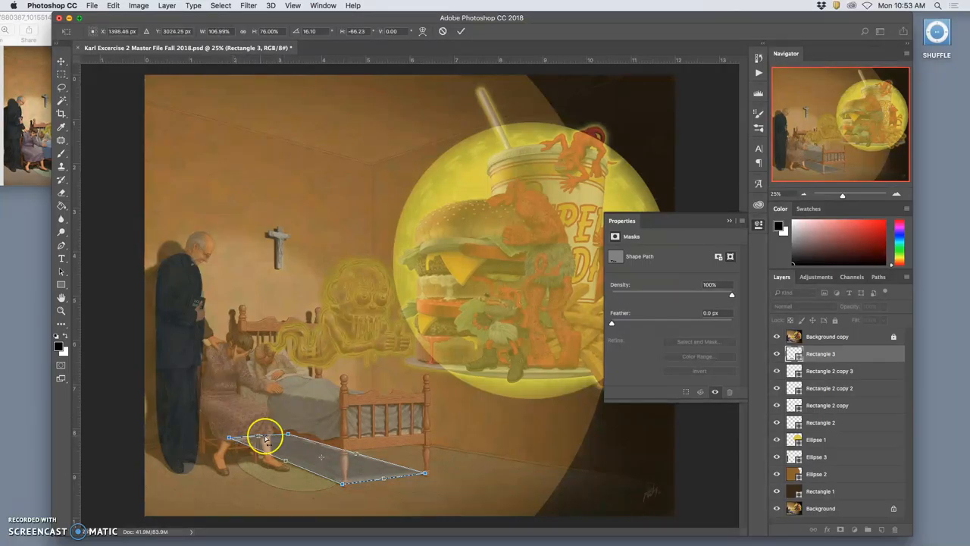
mouse_move(361, 445)
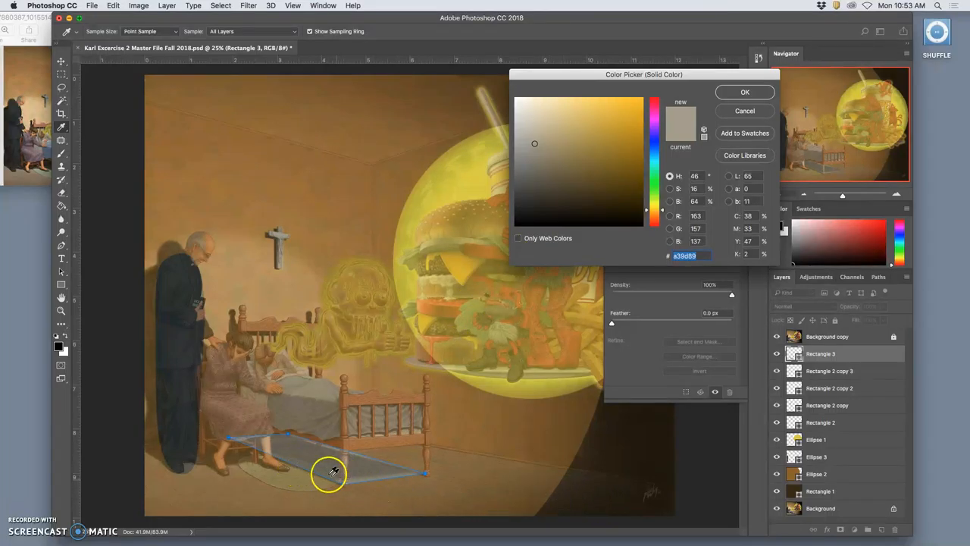
click(585, 176)
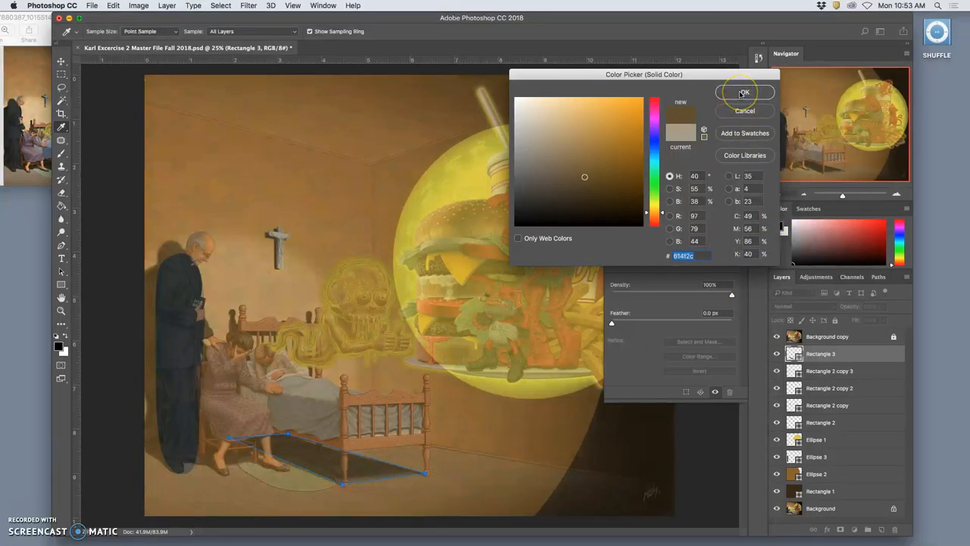
click(745, 93)
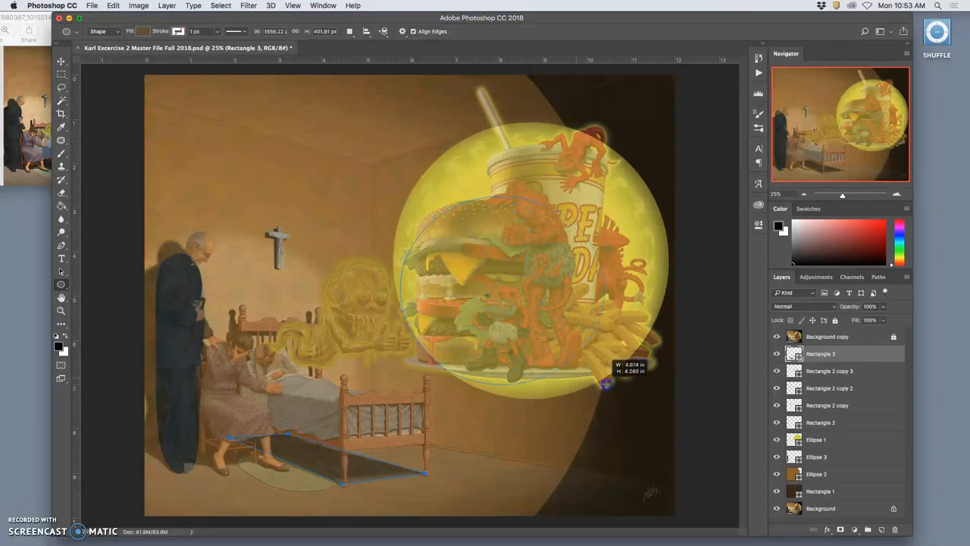
Draw Ellipse 4 over the burger inside the glowing circle
drag(606, 385, 597, 394)
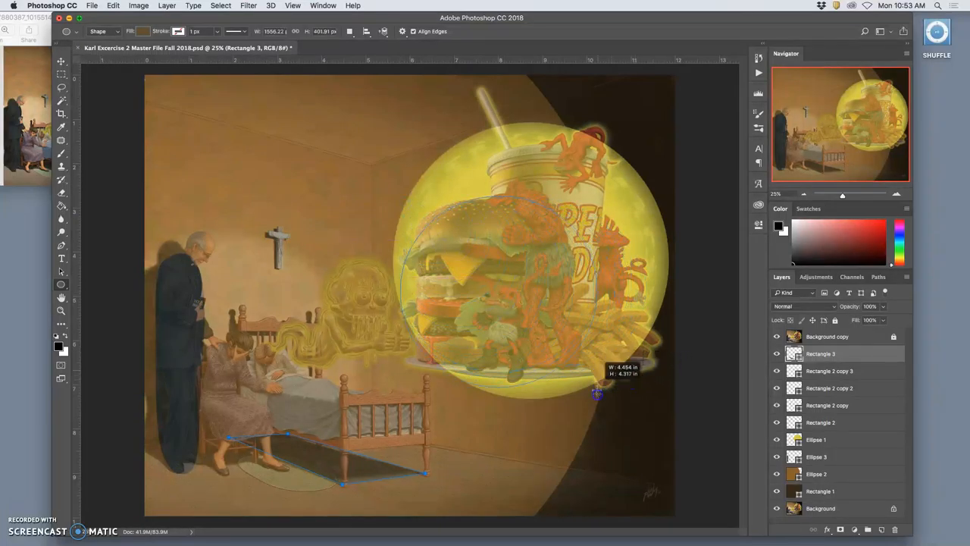
drag(597, 392, 621, 335)
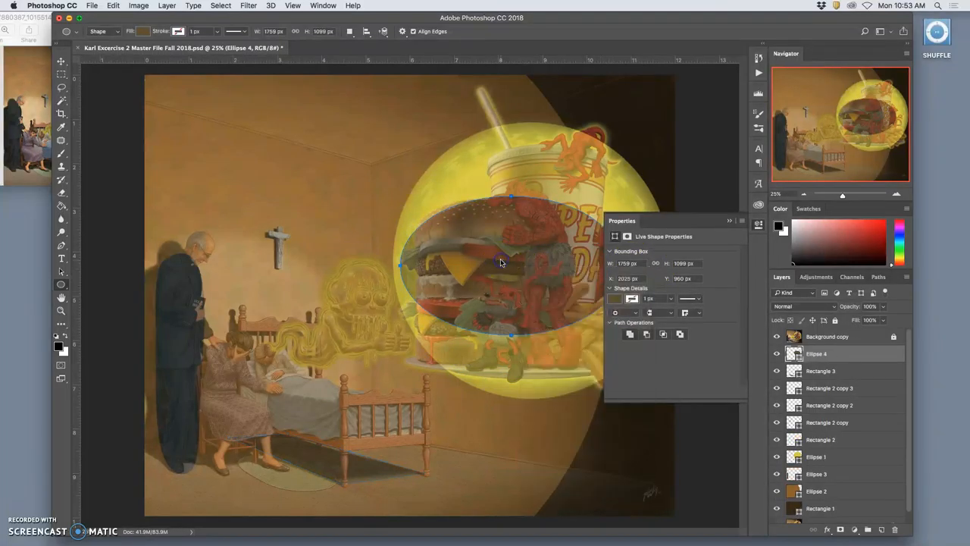
Distort the burger ellipse's corners into a long tilted, uneven shape
right_click(500, 264)
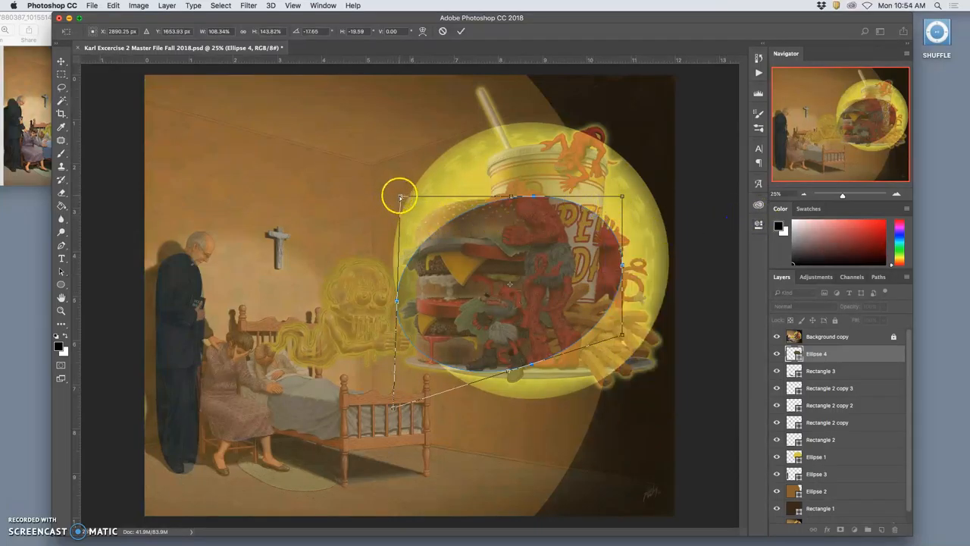
drag(400, 194, 391, 397)
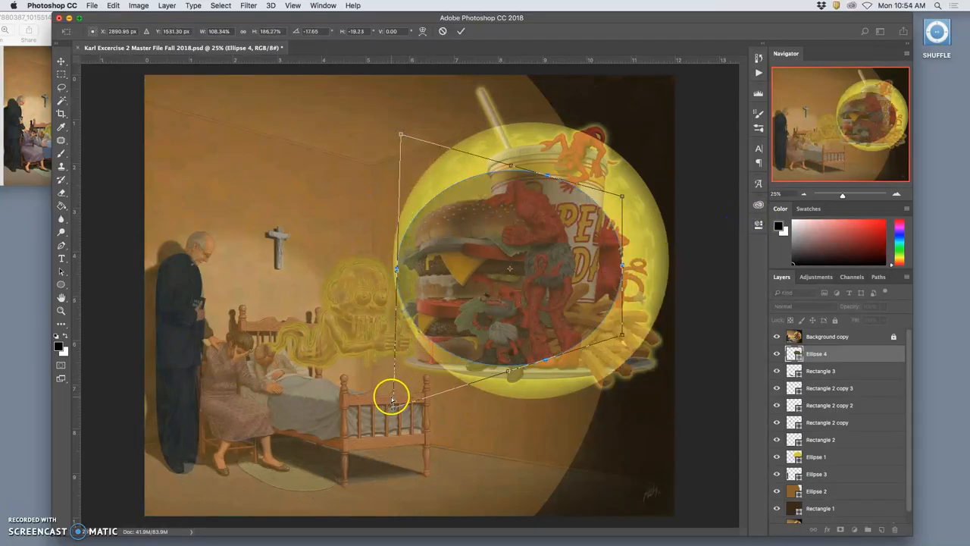
drag(392, 397, 418, 437)
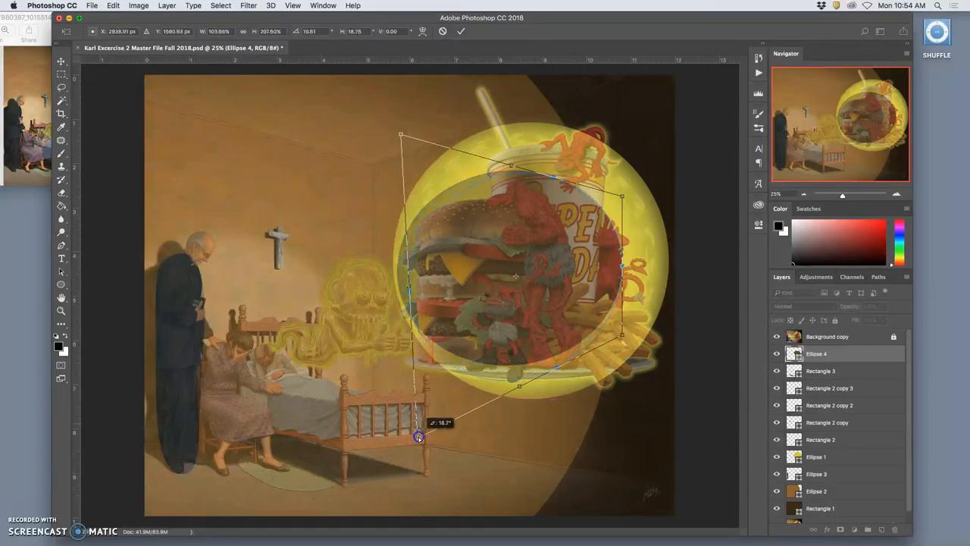
drag(418, 437, 620, 219)
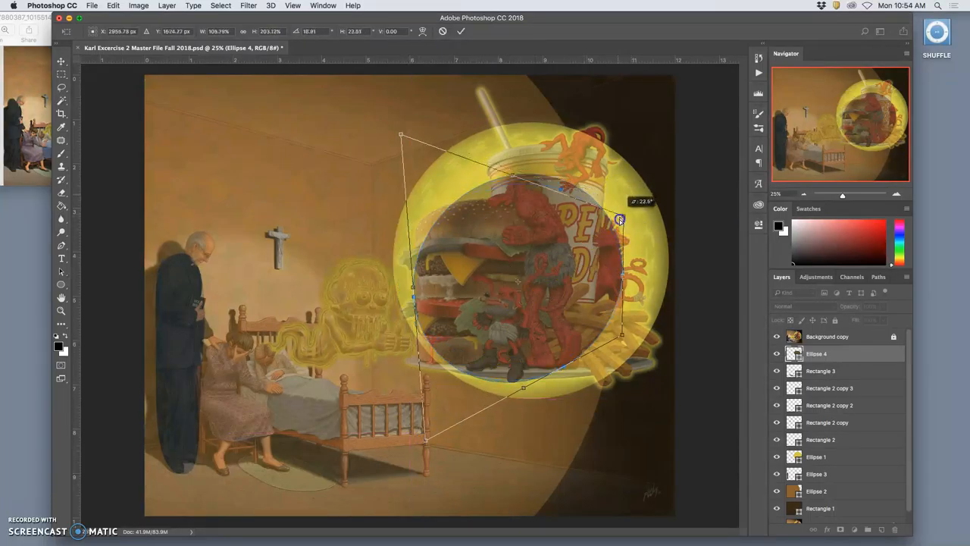
drag(620, 219, 393, 128)
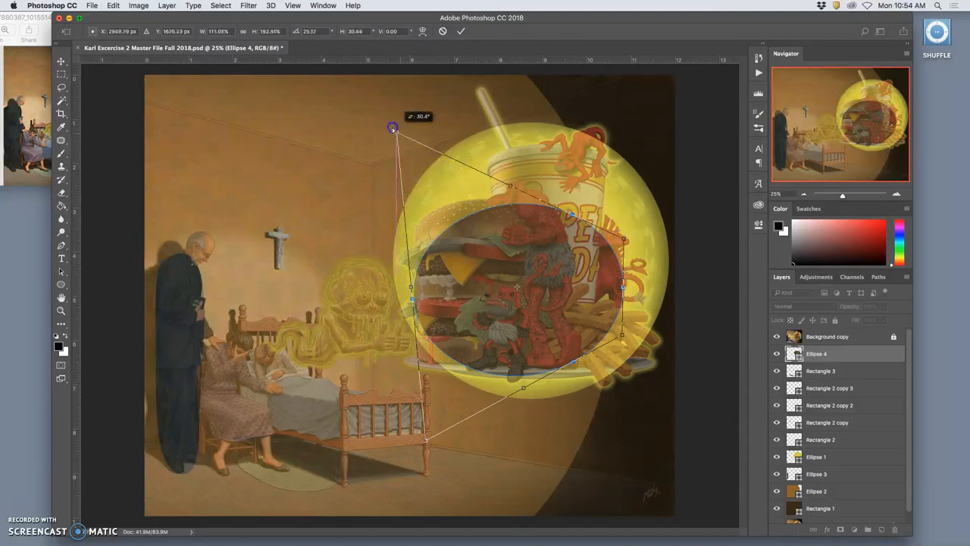
drag(394, 128, 394, 94)
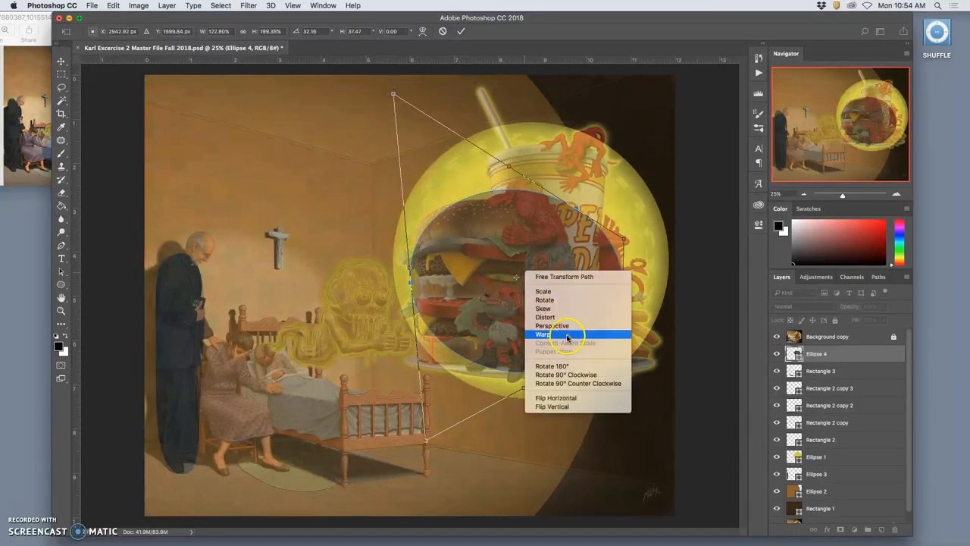
Switch to Warp and bend the ellipse's lower, upper and left edges toward the bun
click(544, 335)
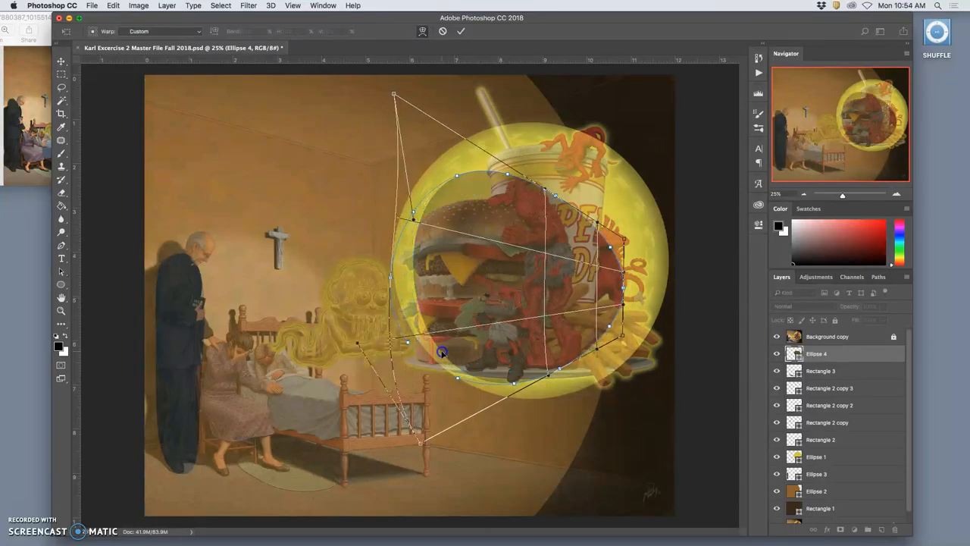
drag(443, 352, 458, 371)
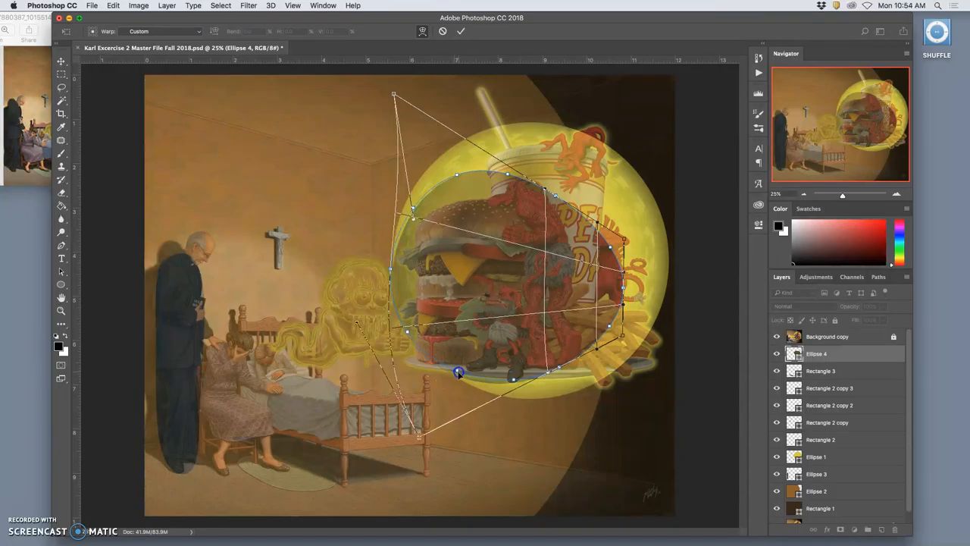
drag(458, 371, 518, 204)
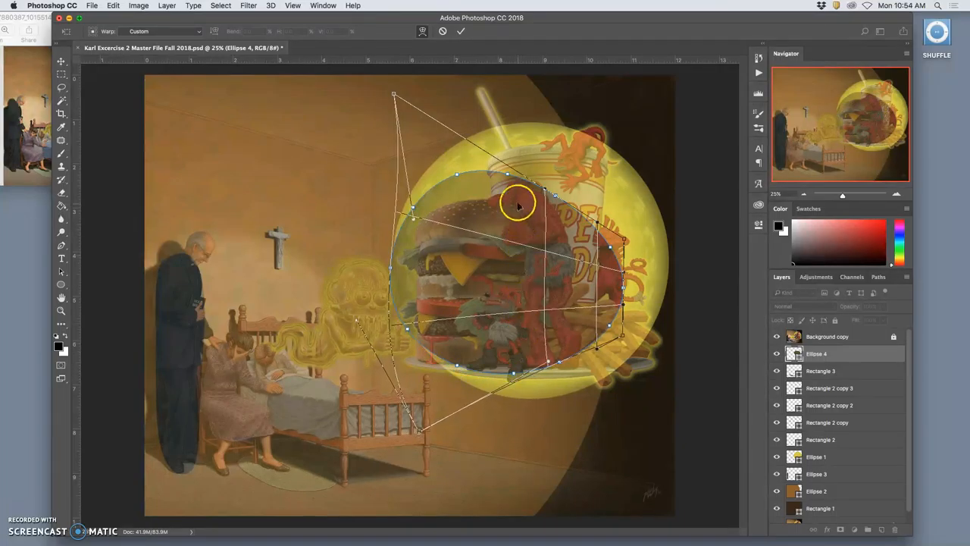
drag(518, 205, 521, 203)
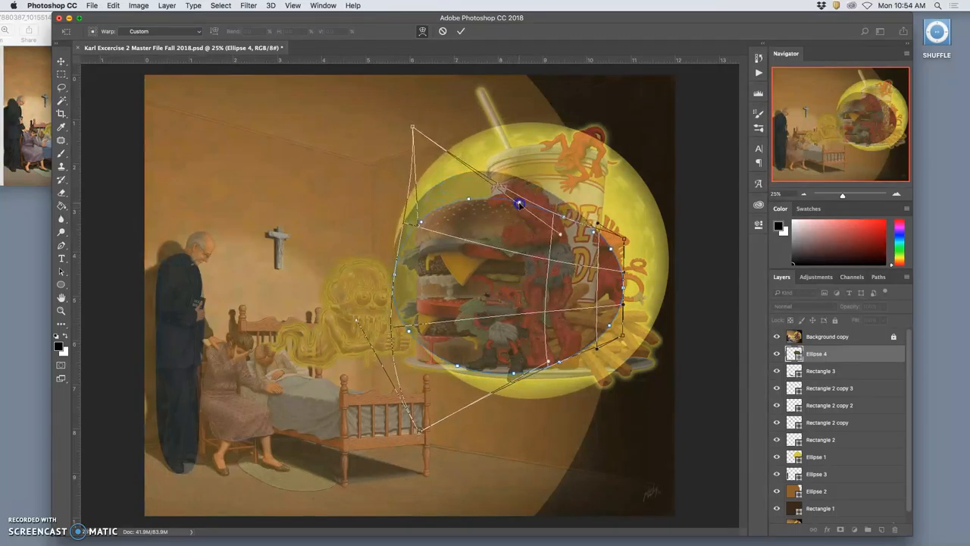
drag(519, 203, 417, 279)
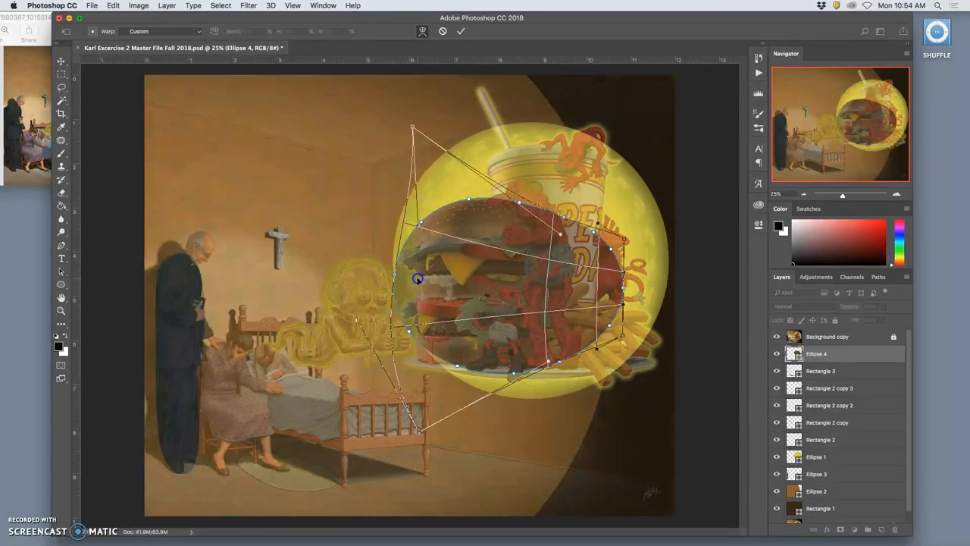
click(460, 30)
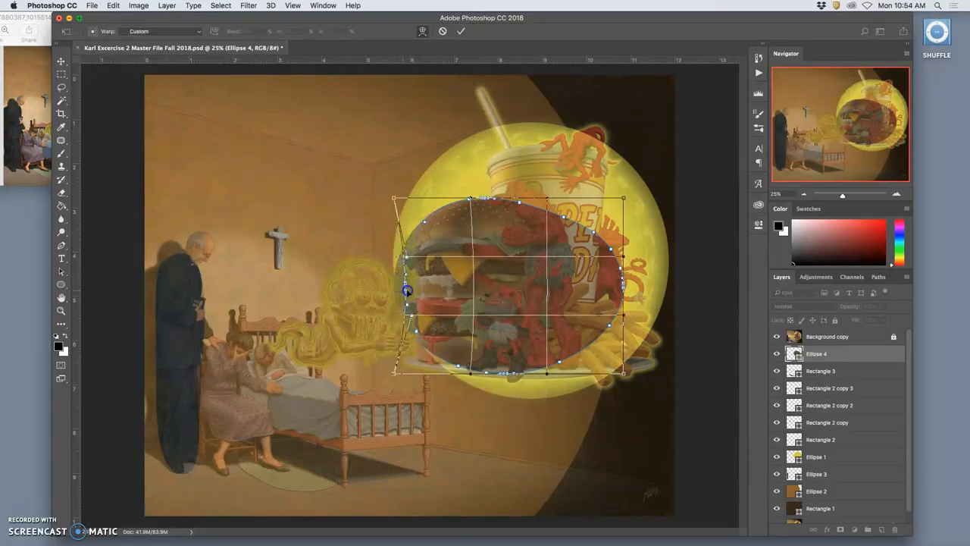
Warp the top and right edges of the shape out to the burger's outline
drag(406, 291, 458, 210)
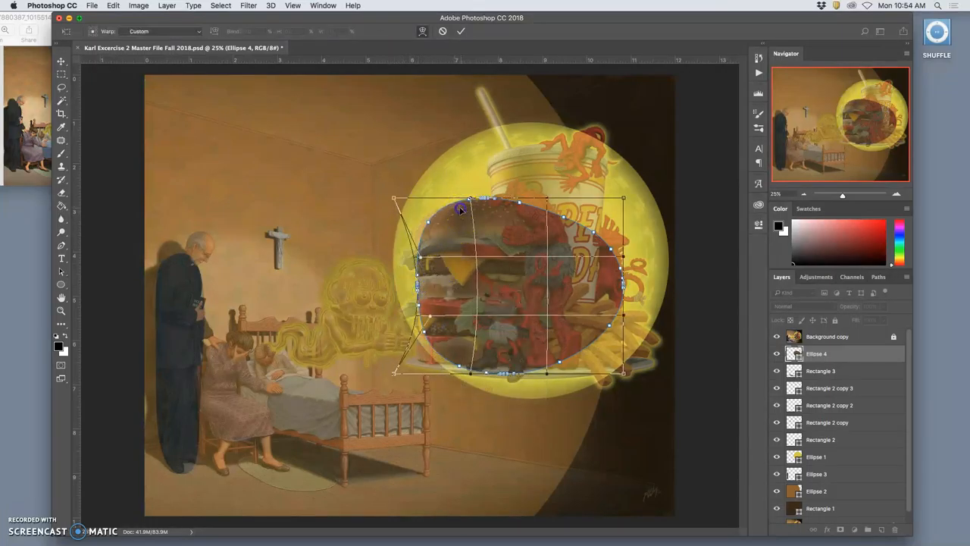
drag(457, 211, 531, 213)
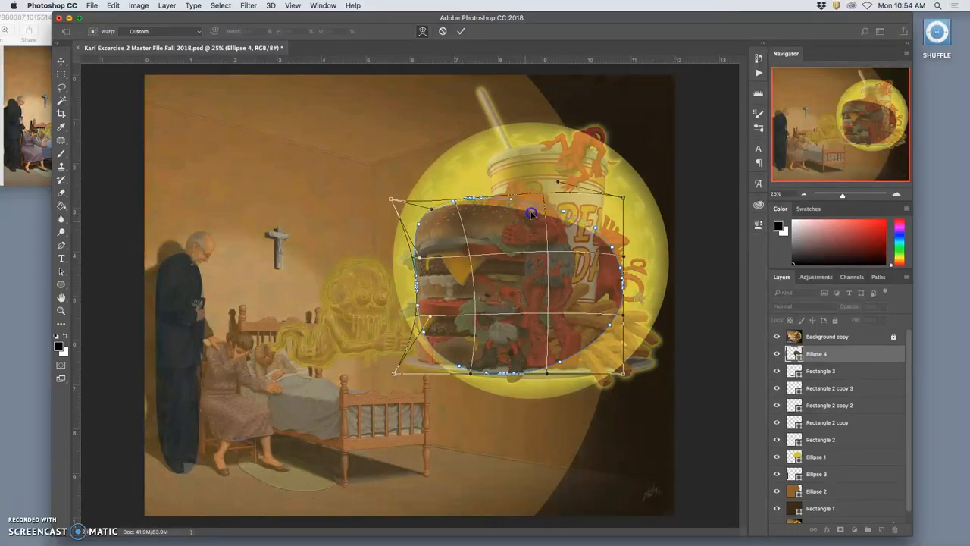
drag(530, 212, 609, 276)
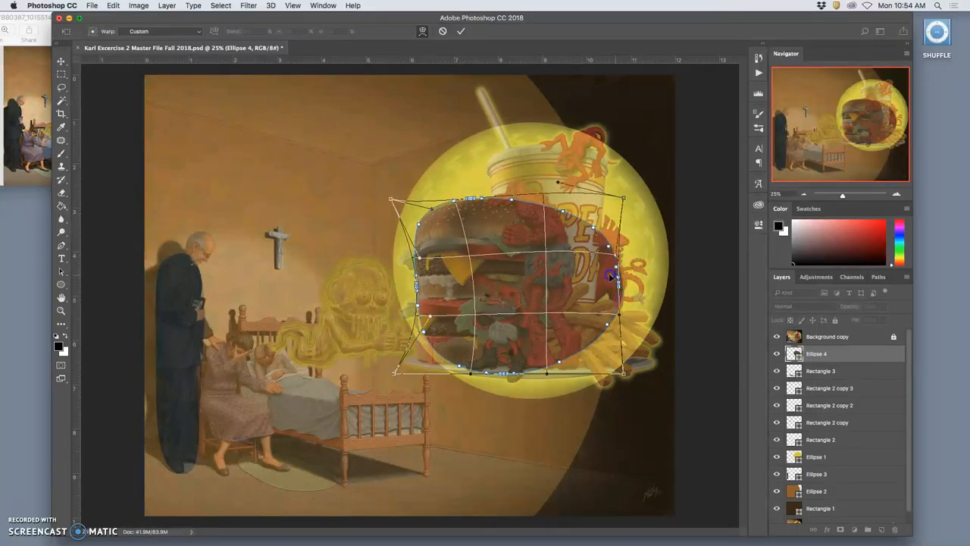
drag(609, 276, 573, 270)
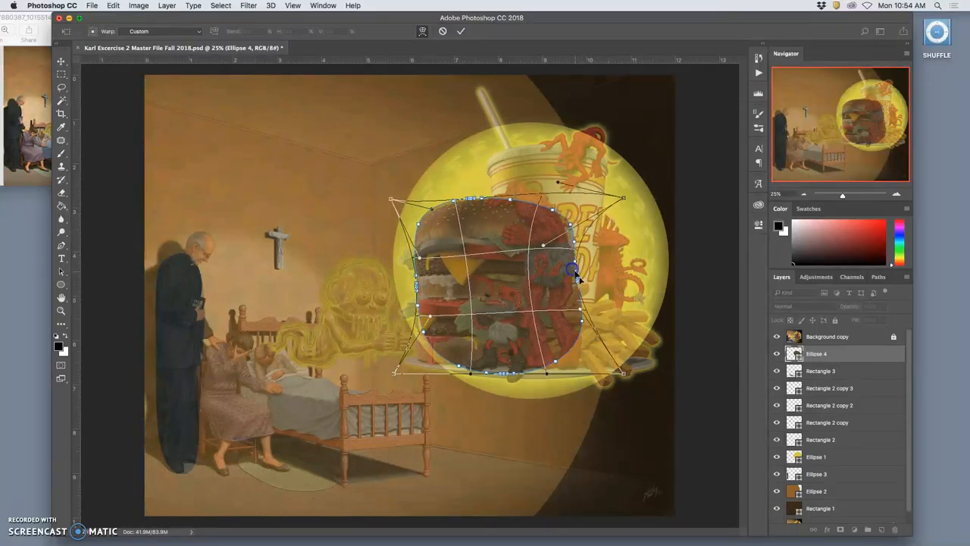
drag(573, 270, 433, 355)
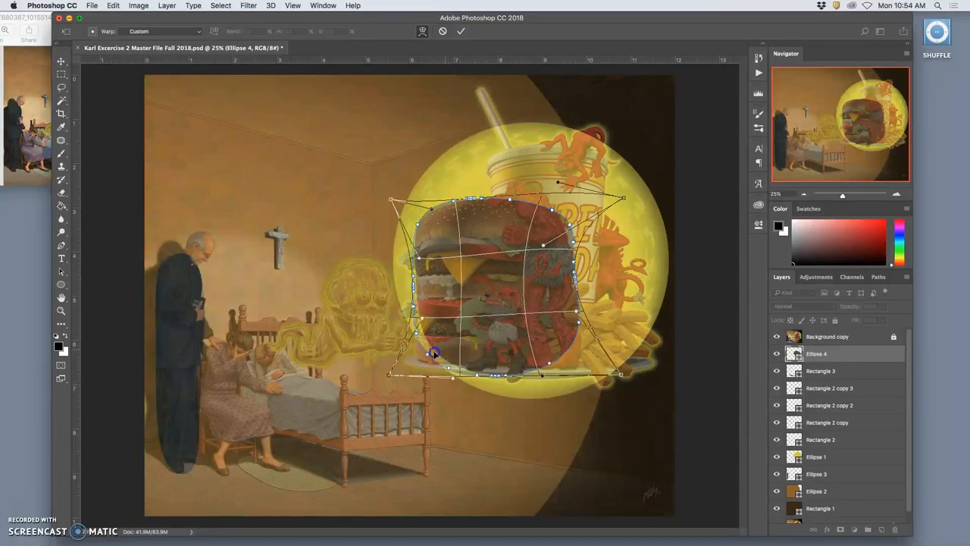
Round the bottom curves along the burger base and commit the warp
drag(437, 351, 463, 356)
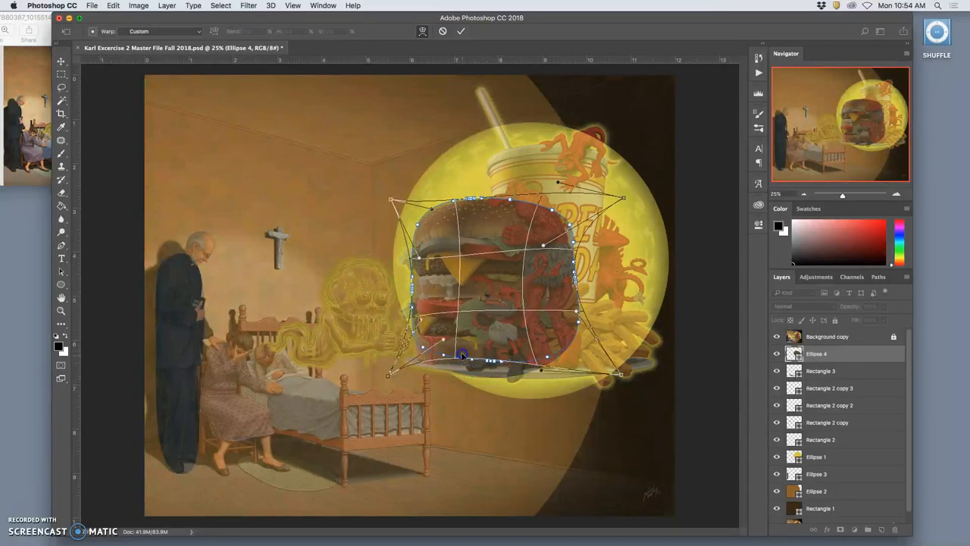
drag(461, 356, 421, 360)
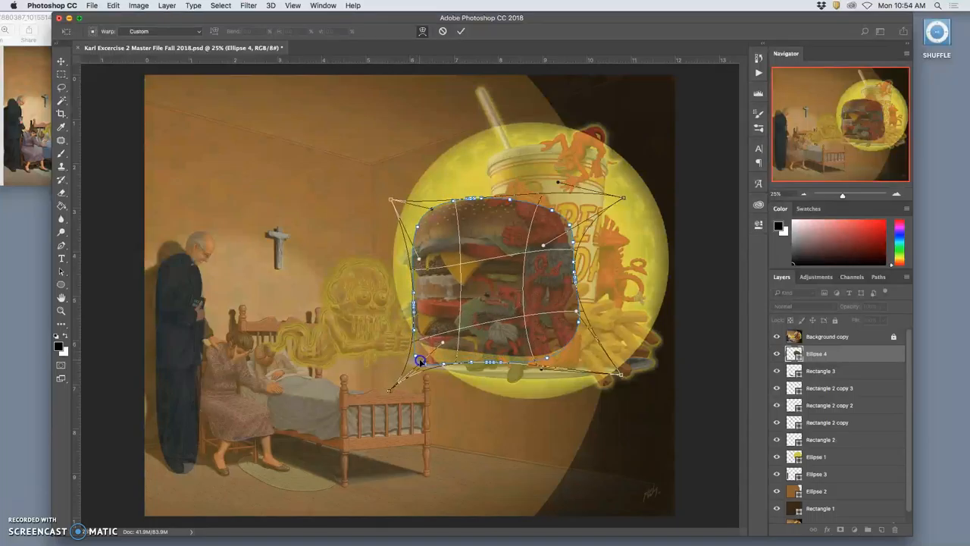
drag(421, 361, 432, 370)
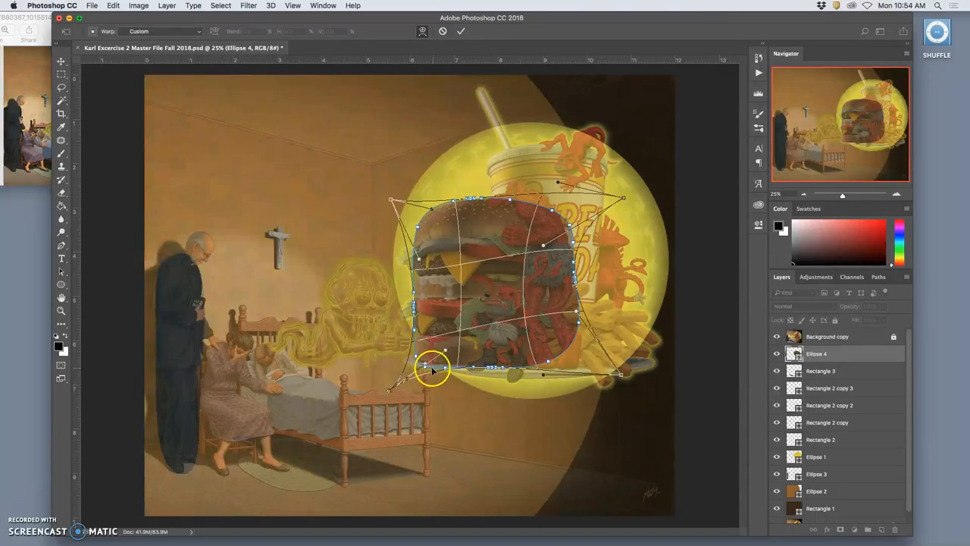
drag(432, 371, 457, 368)
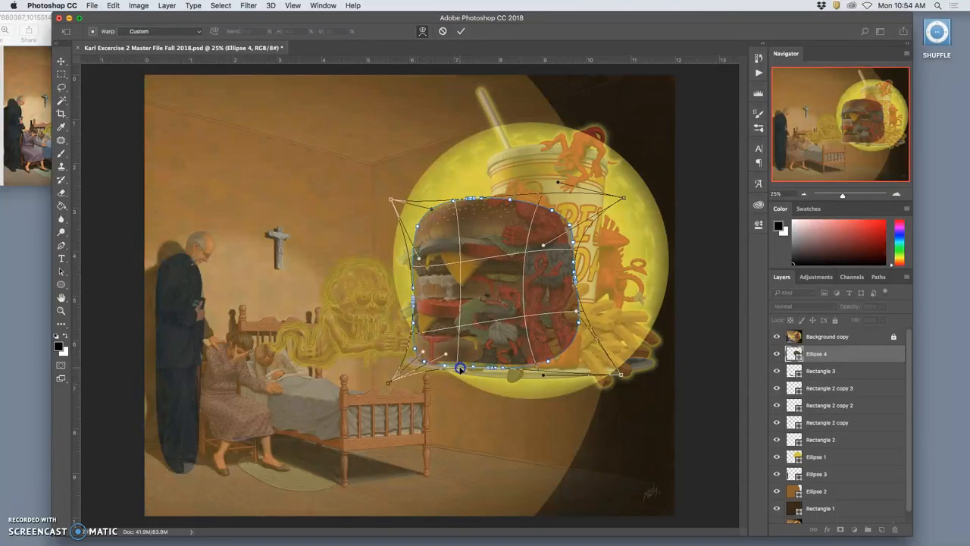
drag(460, 369, 564, 356)
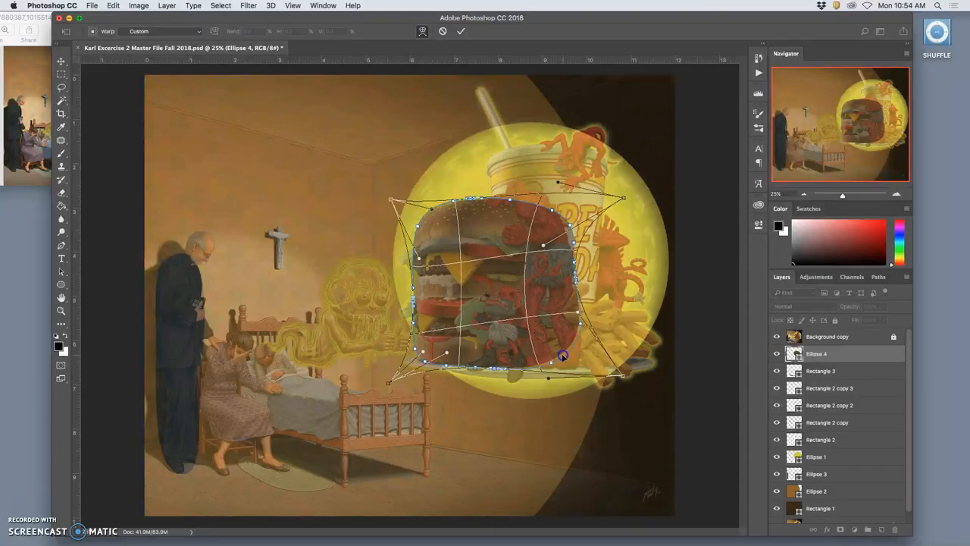
click(461, 31)
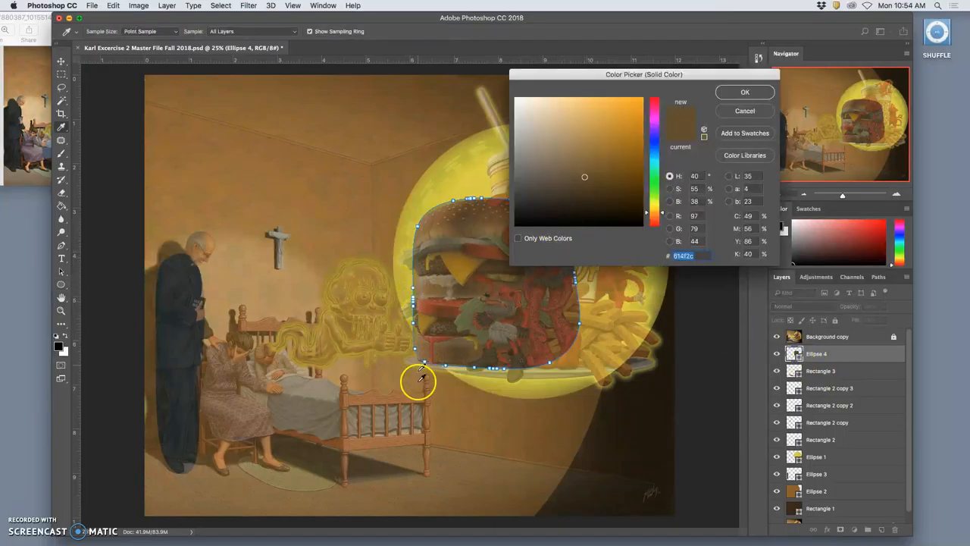
Fill Ellipse 4 with sampled brown and give the new Polygon triangle a golden yellow fill
click(594, 151)
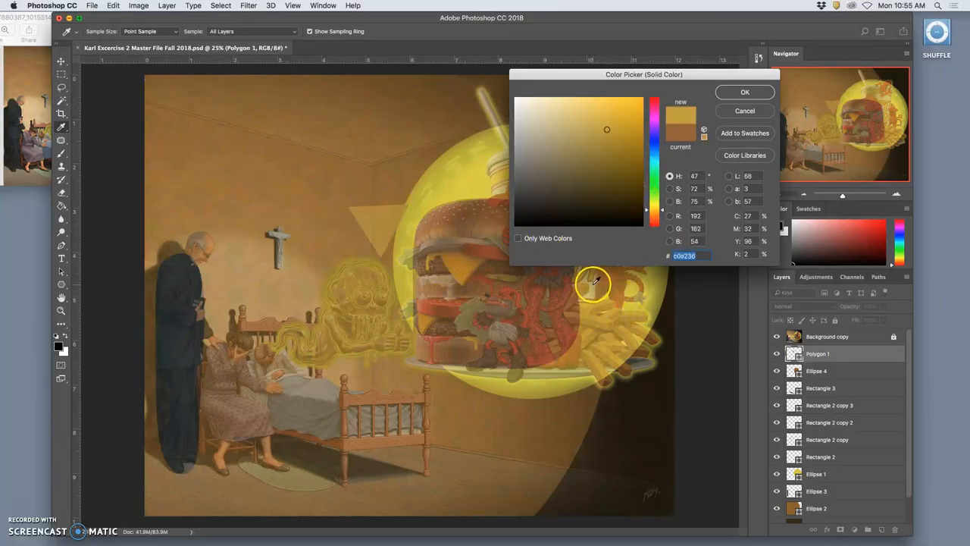
click(620, 124)
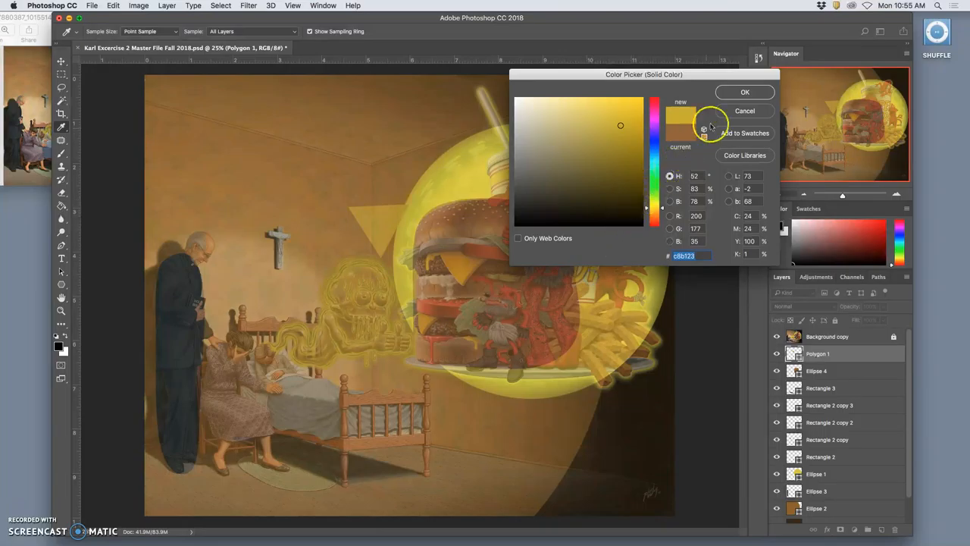
click(744, 92)
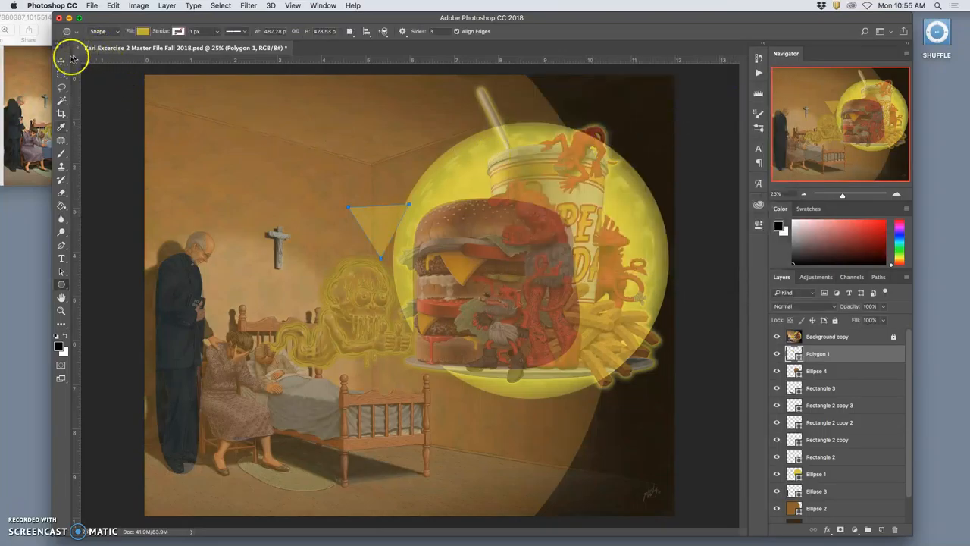
Place Polygon 1 on the burger and warp it into a curved cheese slice
drag(379, 227, 447, 257)
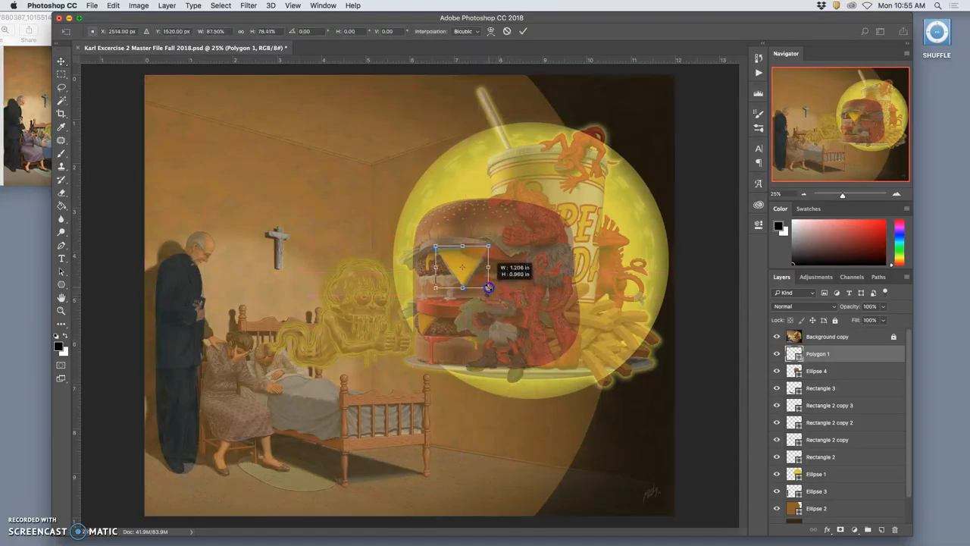
right_click(462, 266)
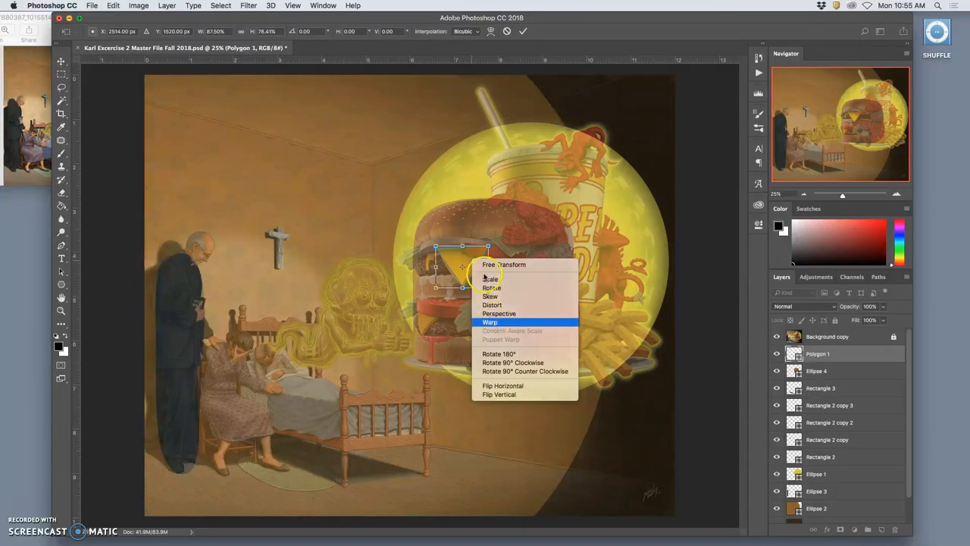
click(489, 321)
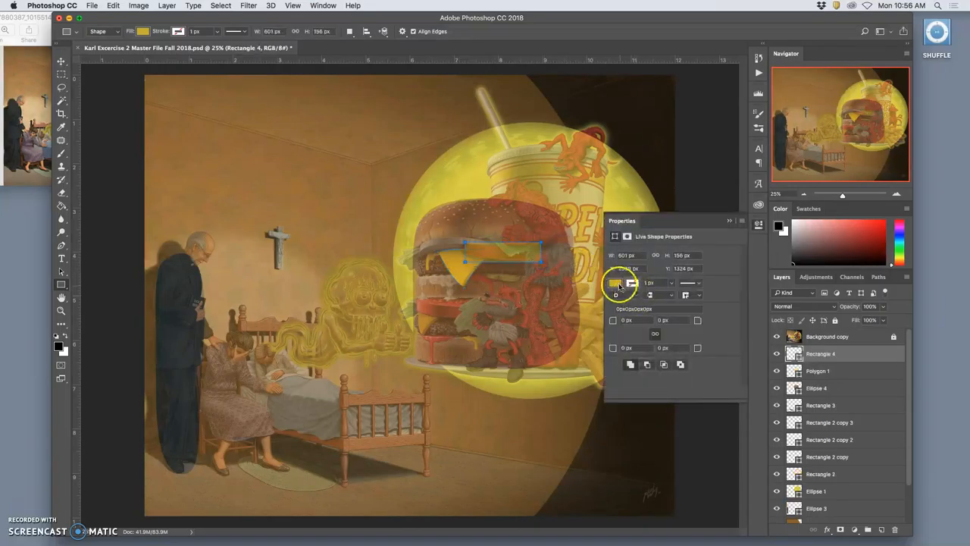
Give the new Rectangle 4 over the burger a tomato red fill
click(615, 283)
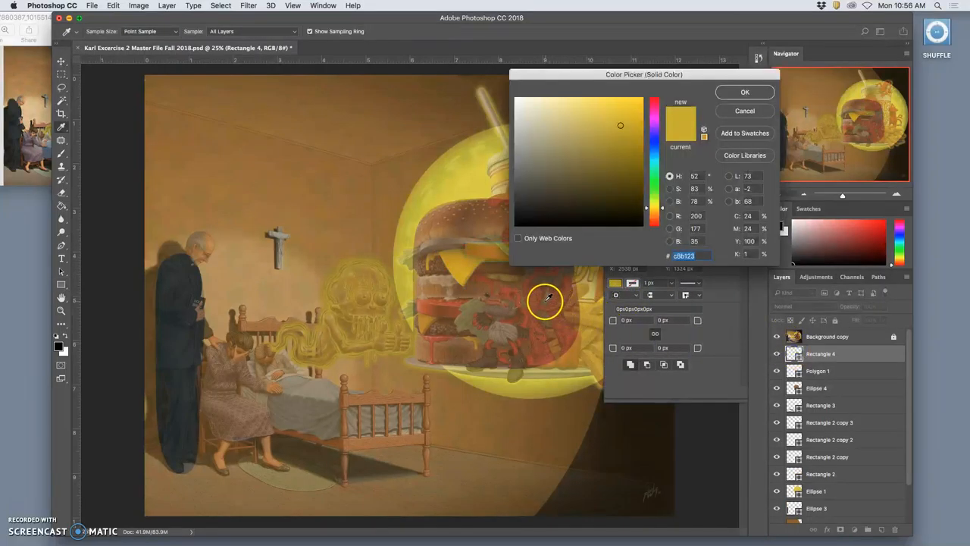
mouse_move(432, 361)
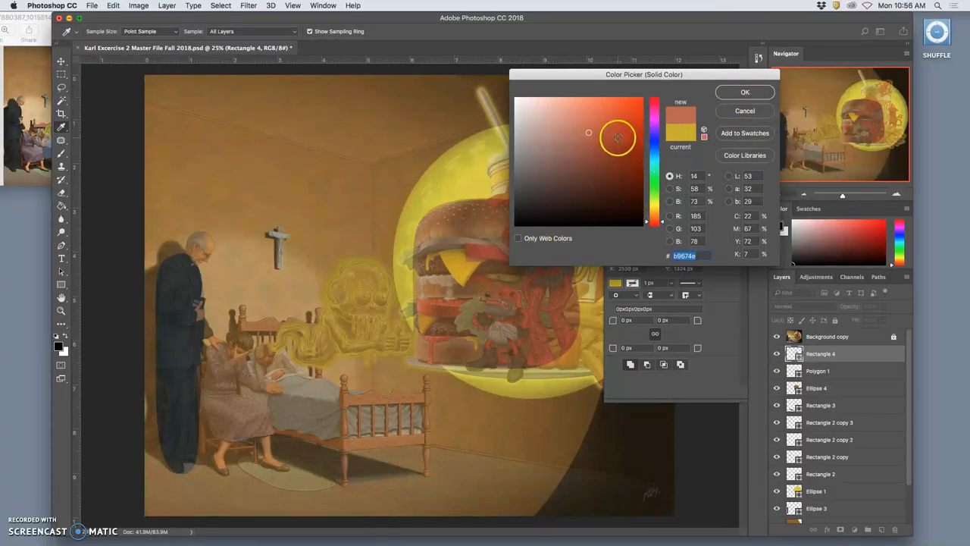
click(744, 92)
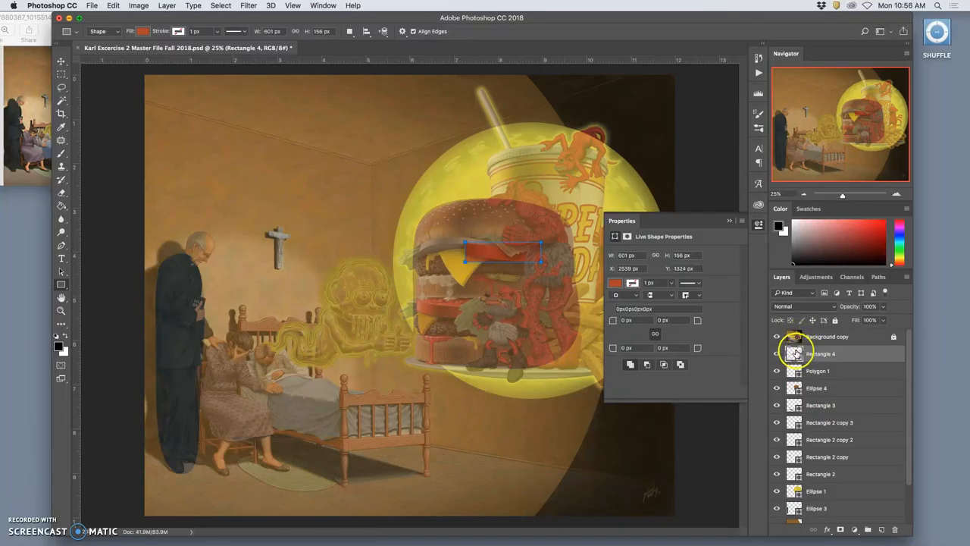
Distort the red rectangle's corners into a slanted tomato bar across the burger
right_click(503, 250)
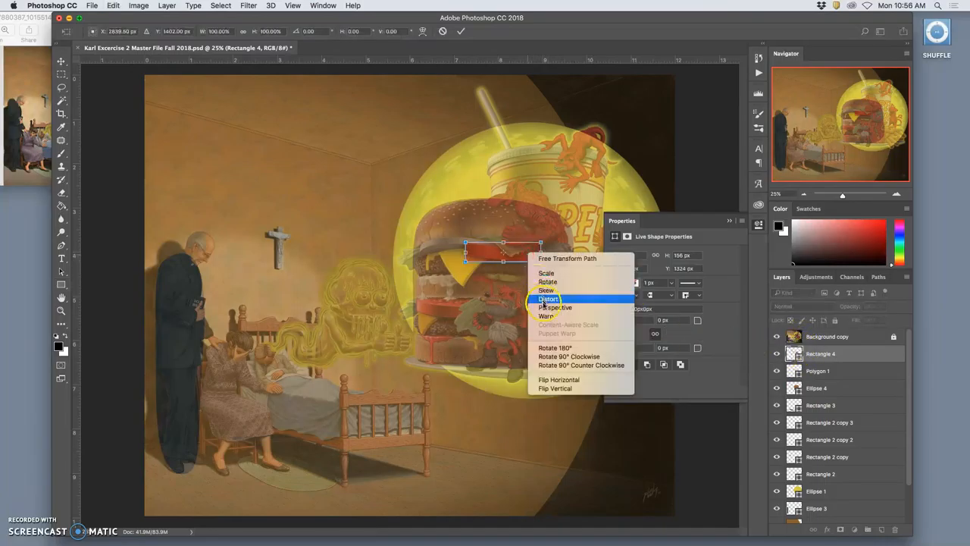
click(546, 317)
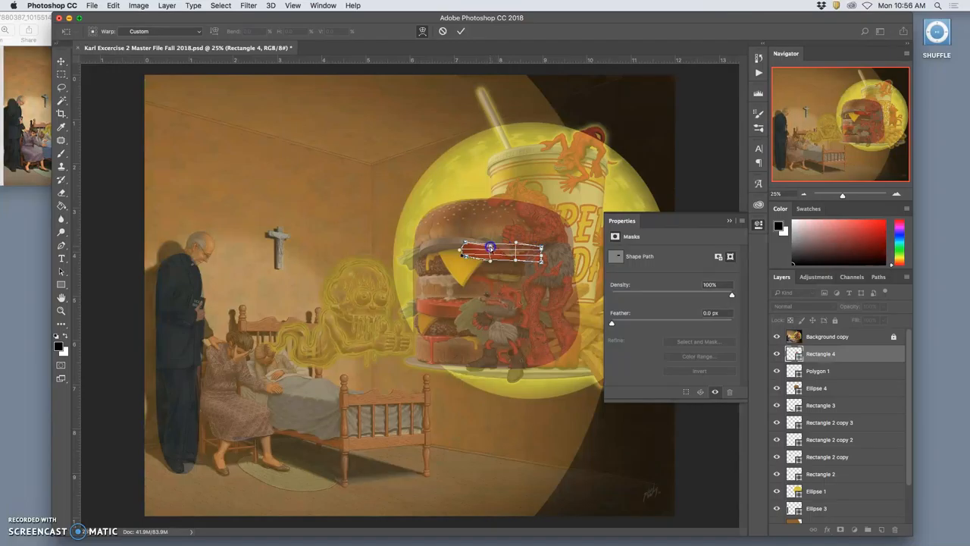
drag(491, 248, 518, 248)
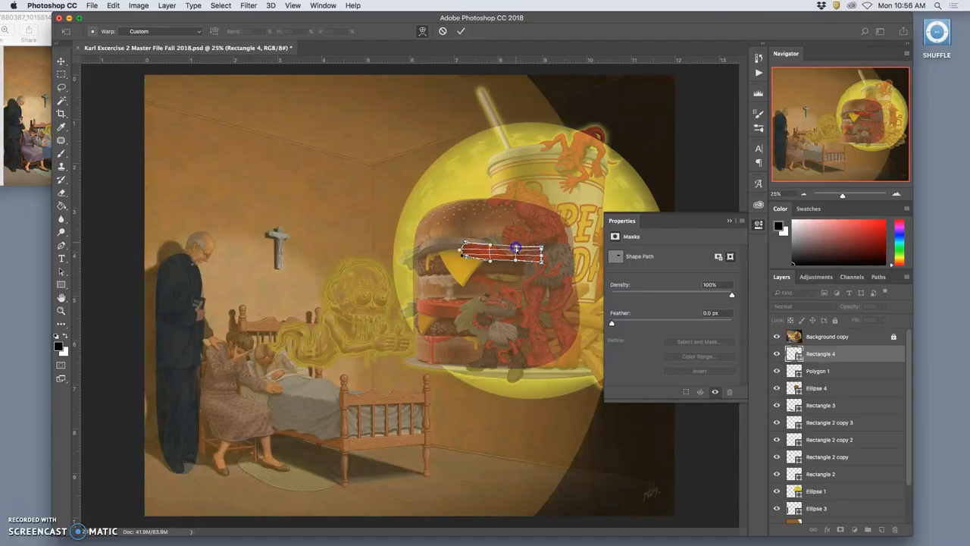
drag(518, 248, 468, 246)
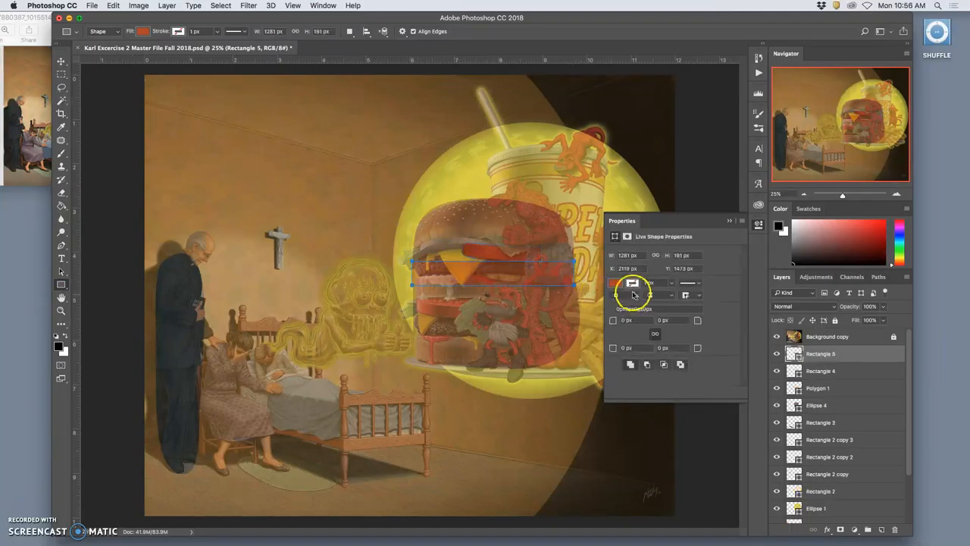
Fill Rectangle 5 with brown and free-transform it into a thin patty bar spanning the burger
click(613, 282)
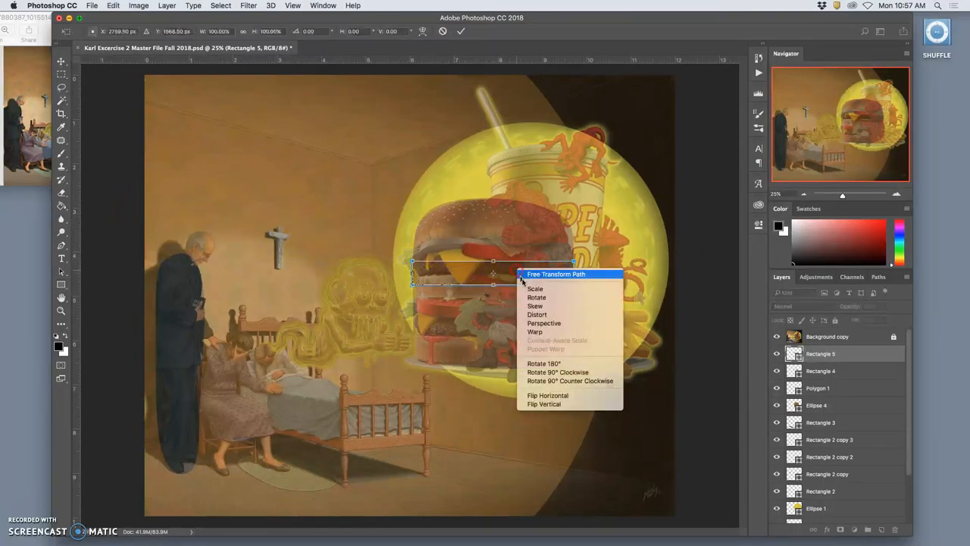
click(534, 331)
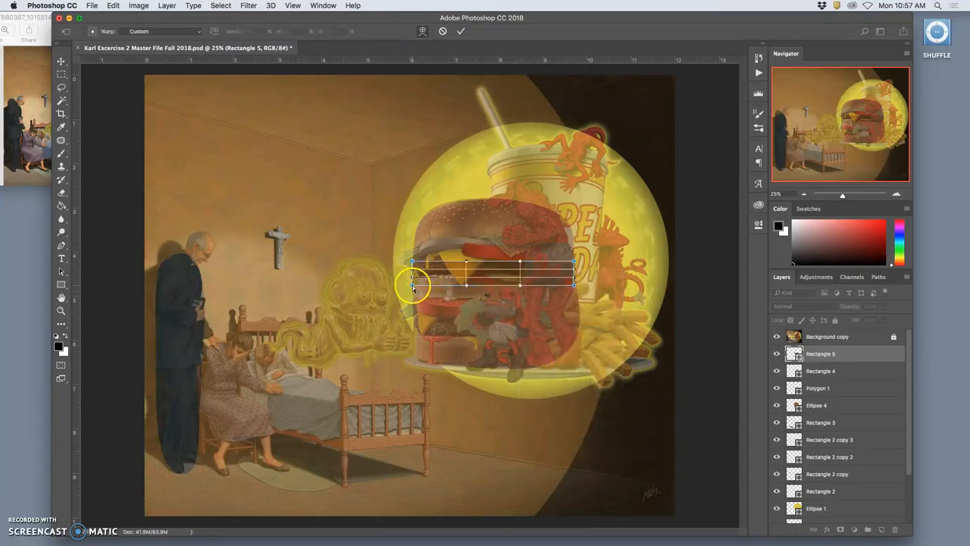
drag(412, 287, 422, 267)
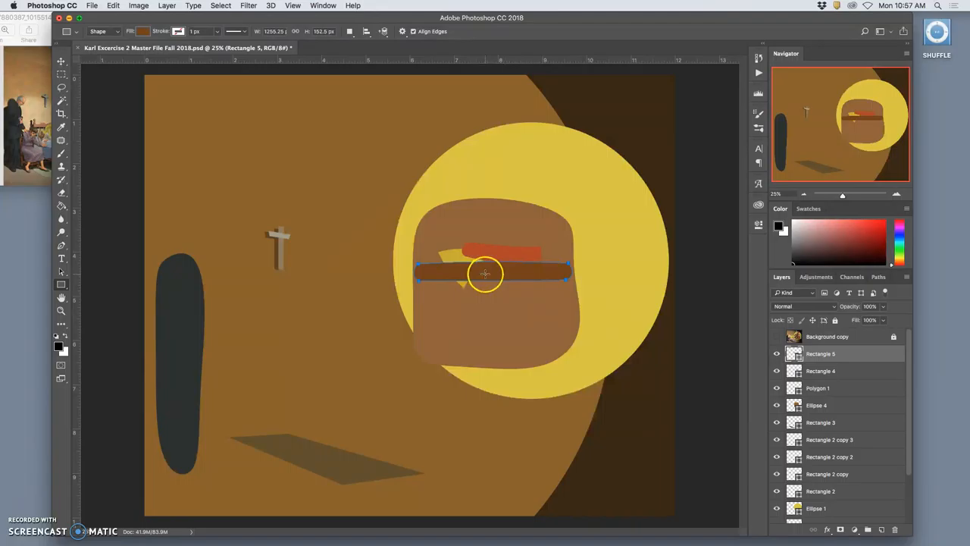
mouse_move(487, 260)
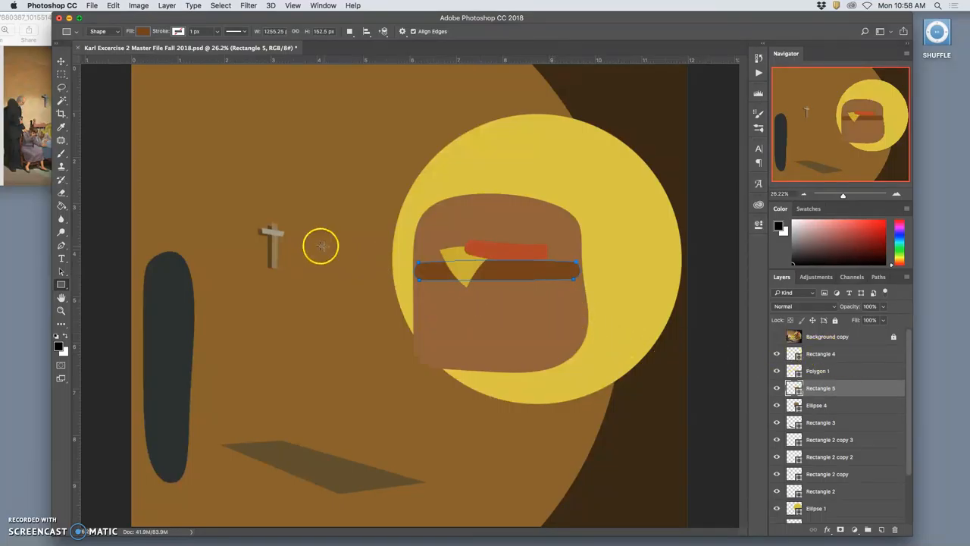
Hide the Background copy painting and restack Rectangle 5 beneath the Polygon 1 cheese triangle
click(60, 63)
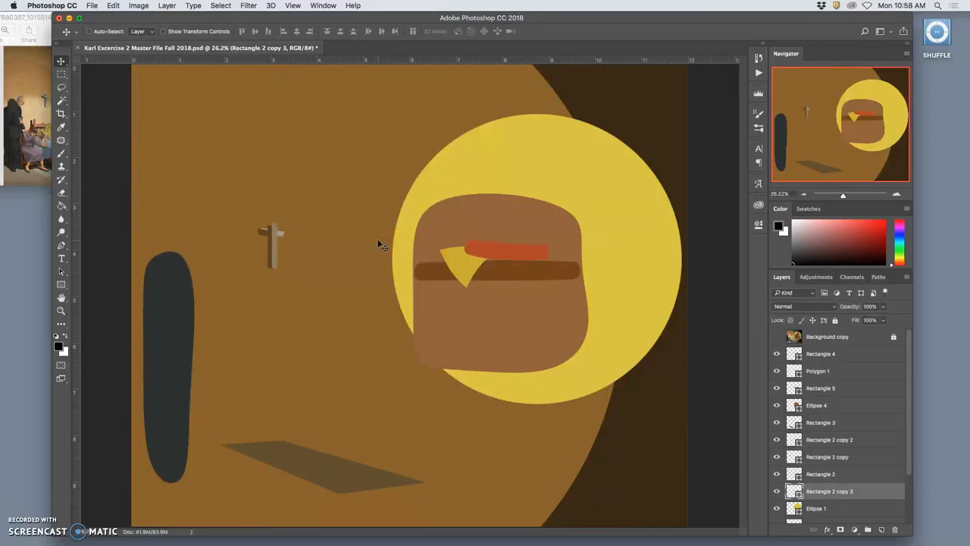
scroll(down, 3)
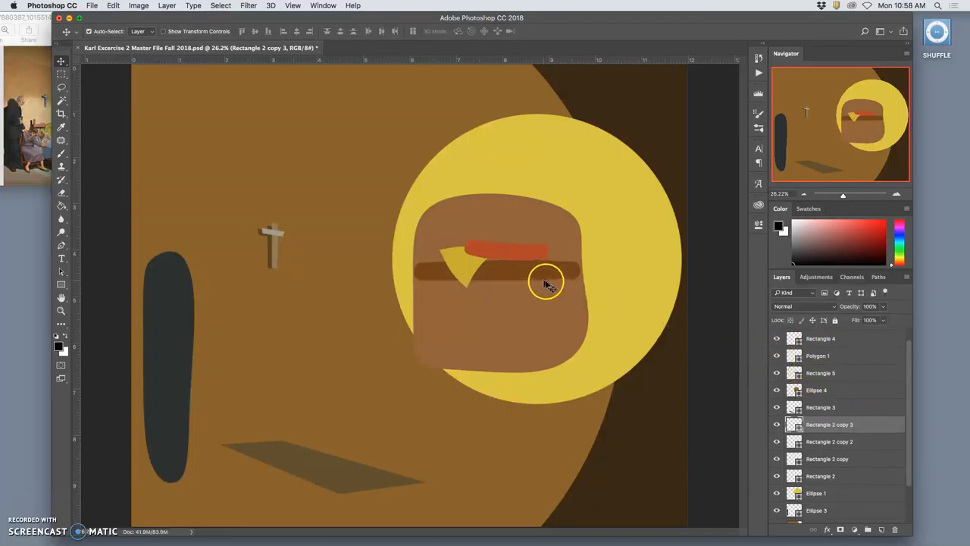
Recolour the Rectangle 5 patty bar to a deeper, darker brown
click(819, 373)
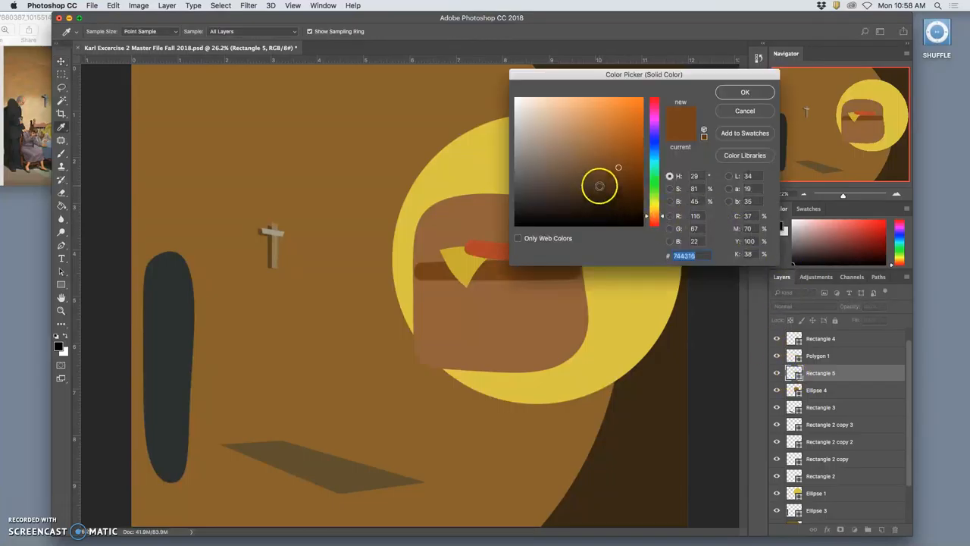
click(600, 185)
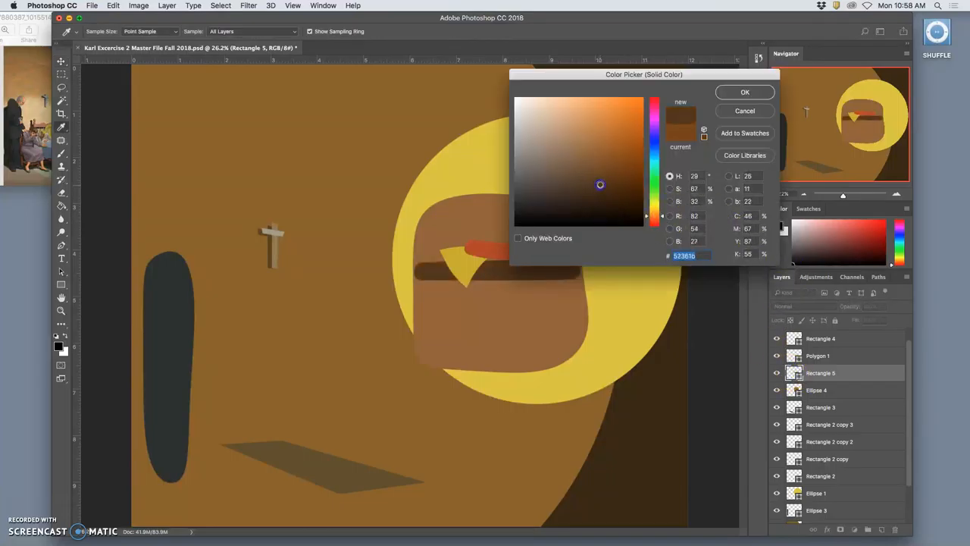
click(744, 93)
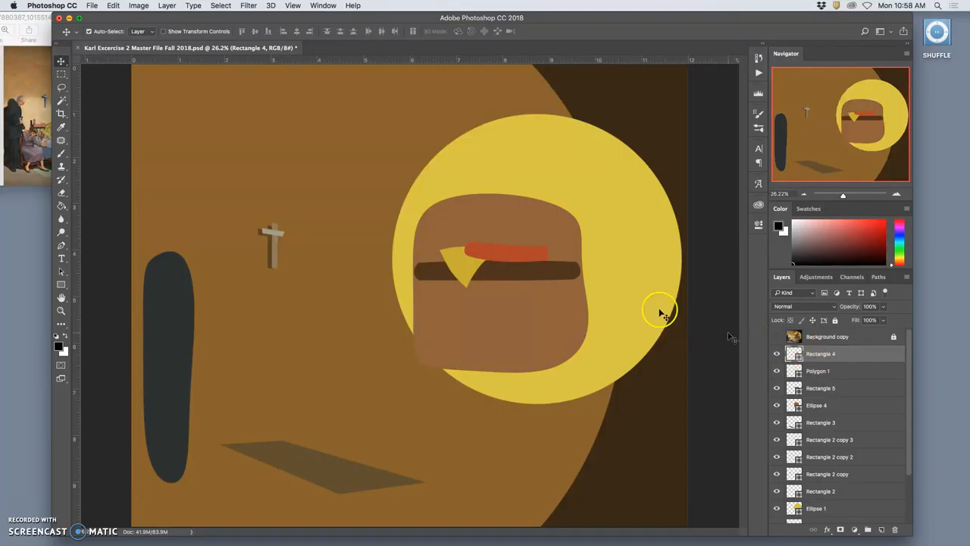
Select Rectangle 4, Polygon 1 and Rectangle 5 together and duplicate them for a second tier
click(821, 355)
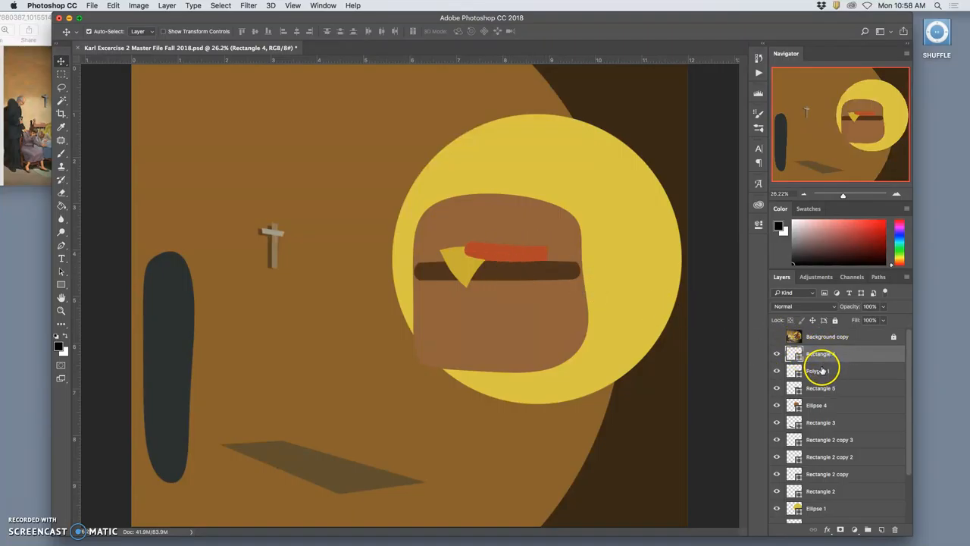
click(818, 370)
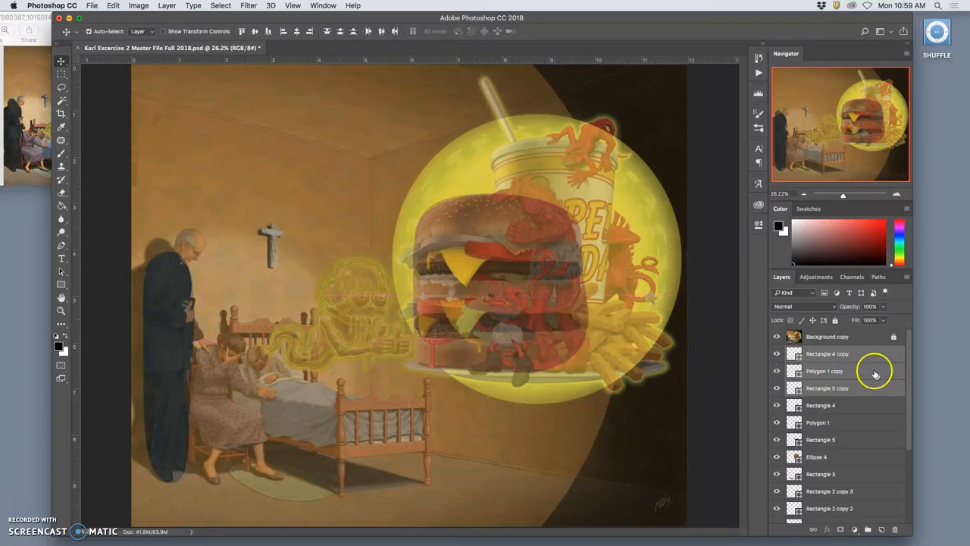
Rotate the Polygon 1 copy so the cheese triangle points left
click(827, 353)
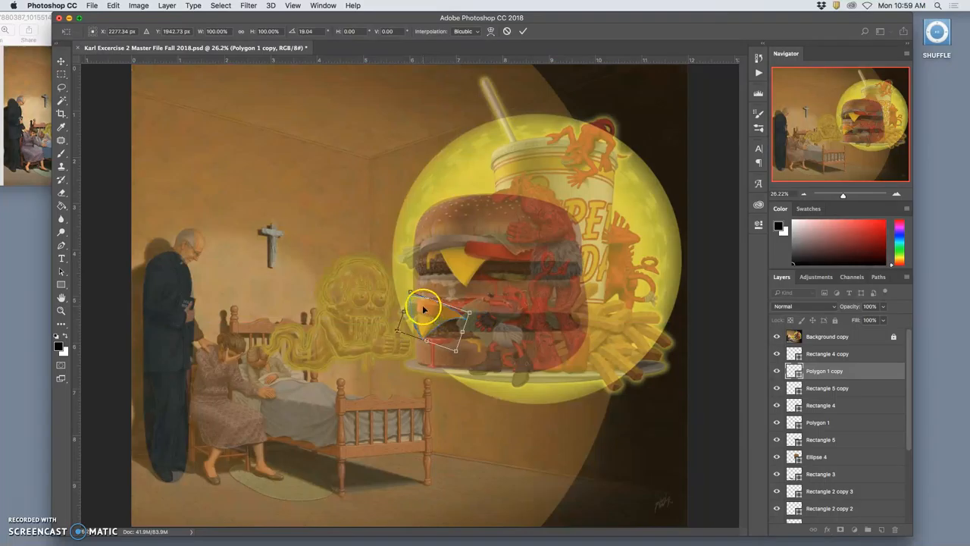
drag(424, 309, 443, 322)
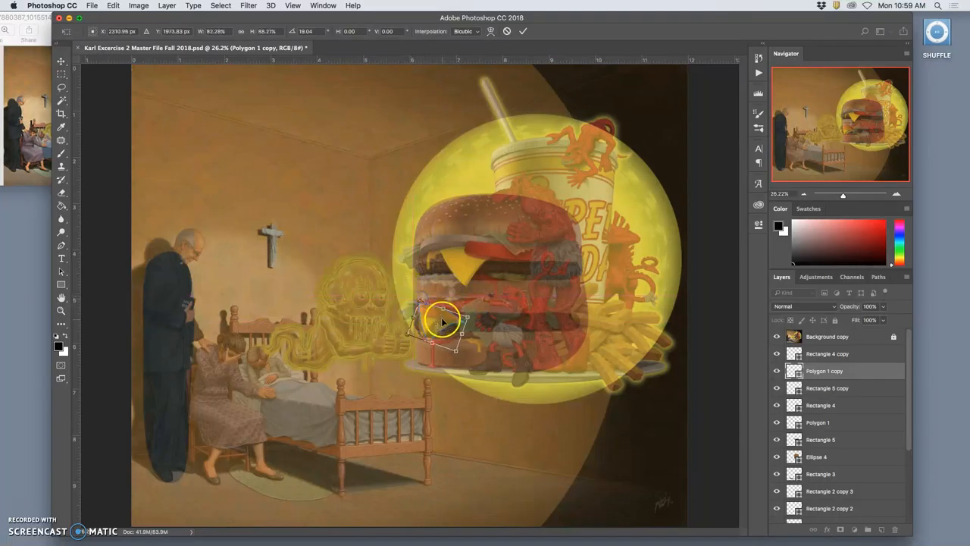
drag(443, 321, 437, 331)
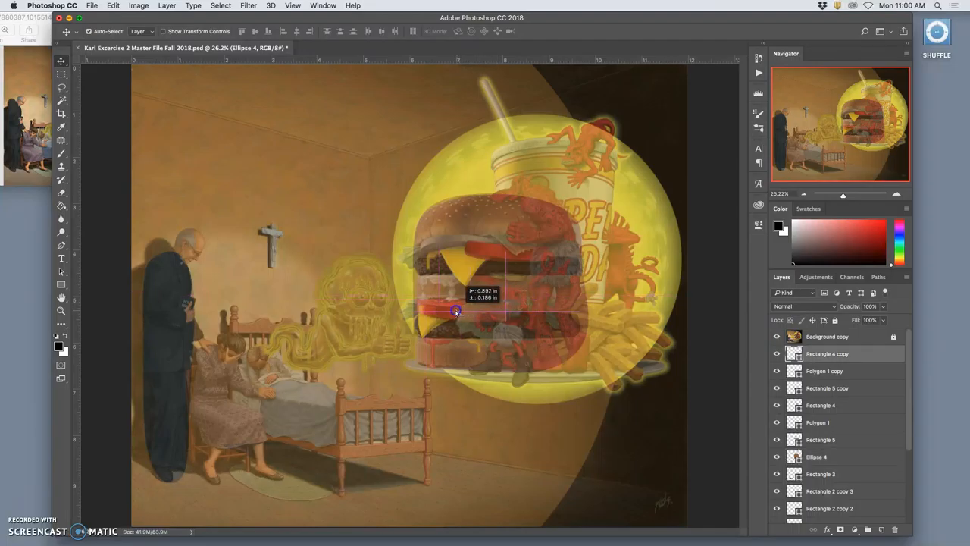
Move the copied patty, tomato and cheese down onto the lower tier and show the reference again
drag(456, 311, 447, 309)
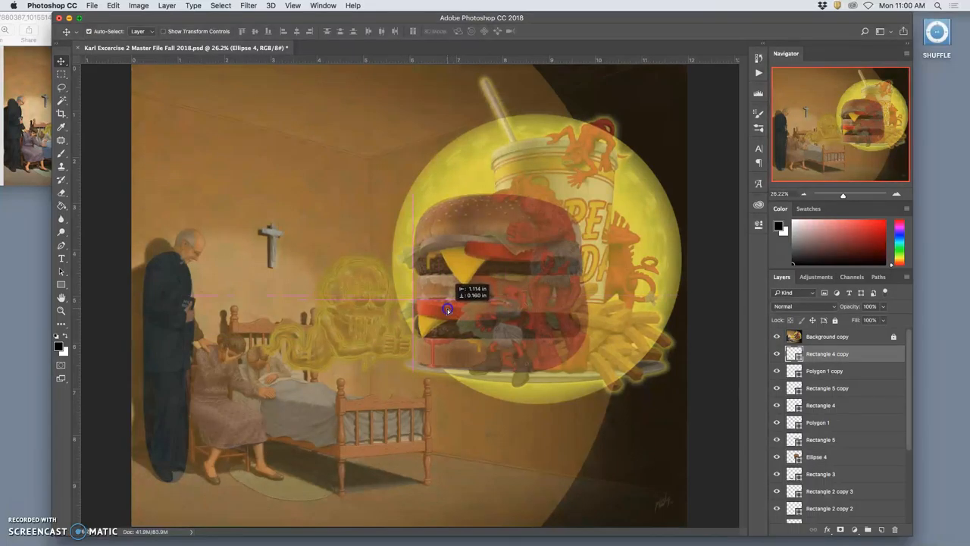
drag(447, 309, 530, 313)
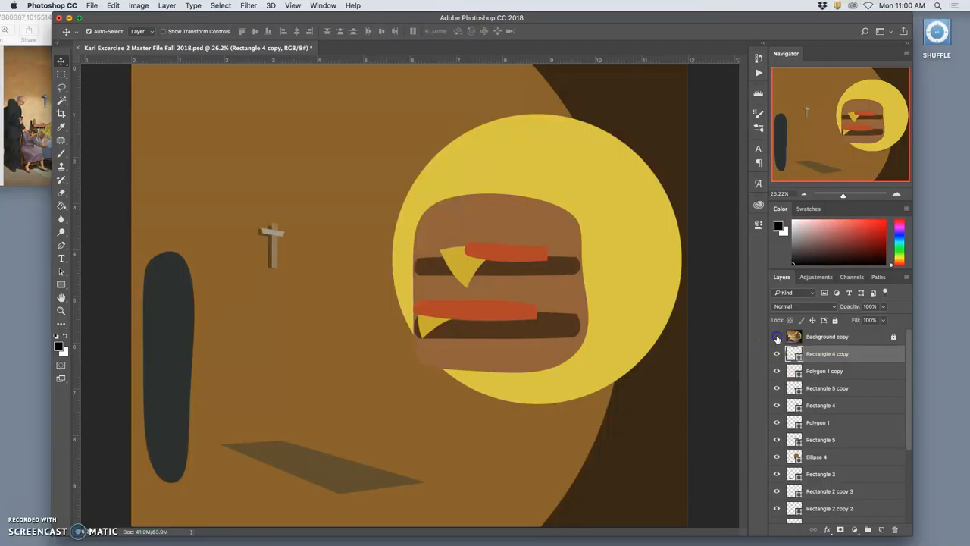
click(776, 336)
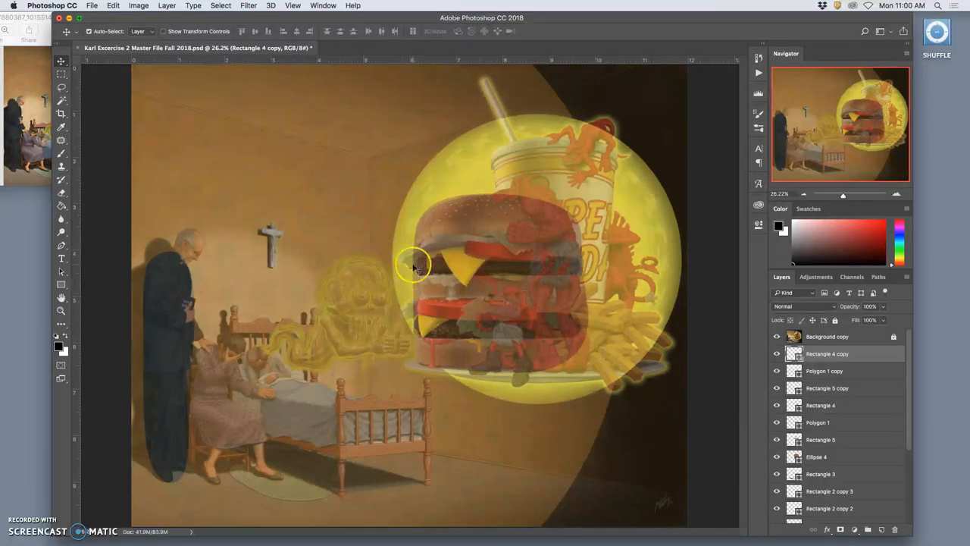
mouse_move(58, 272)
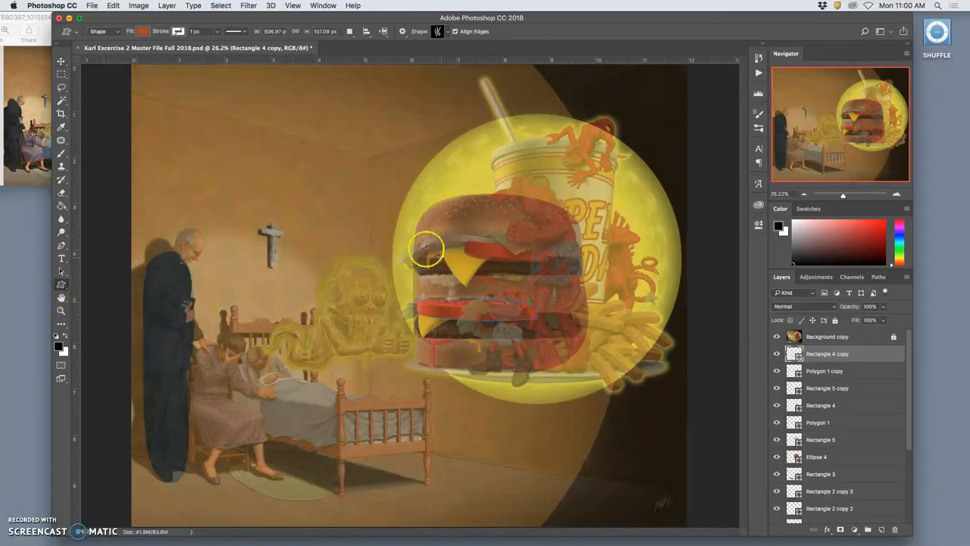
Draw a cloud custom shape over the upper-left lettuce and fill Shape 1 with green
click(445, 30)
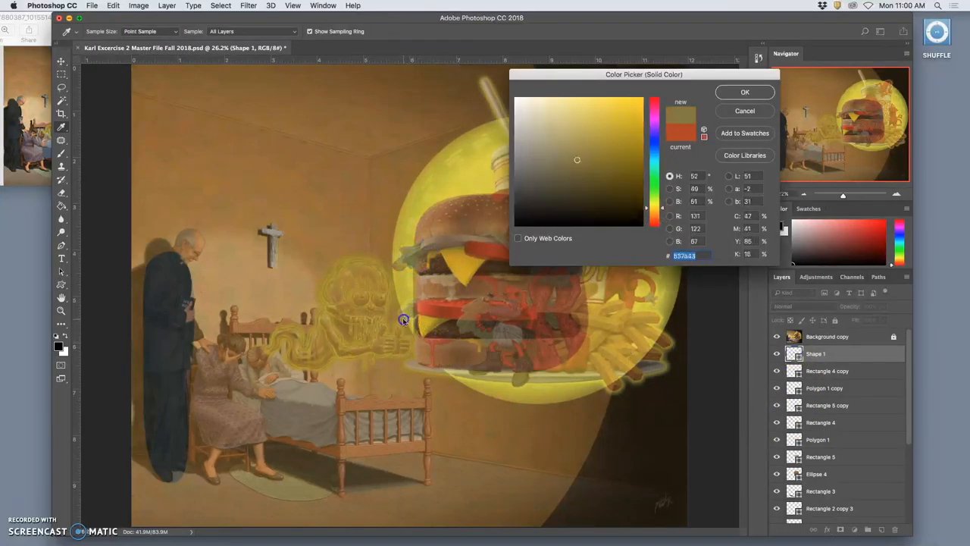
click(572, 170)
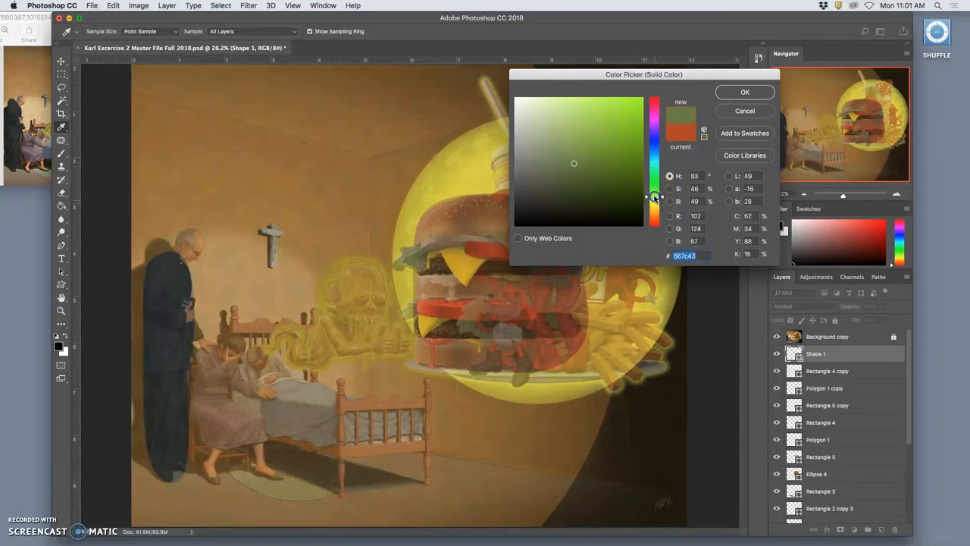
click(744, 92)
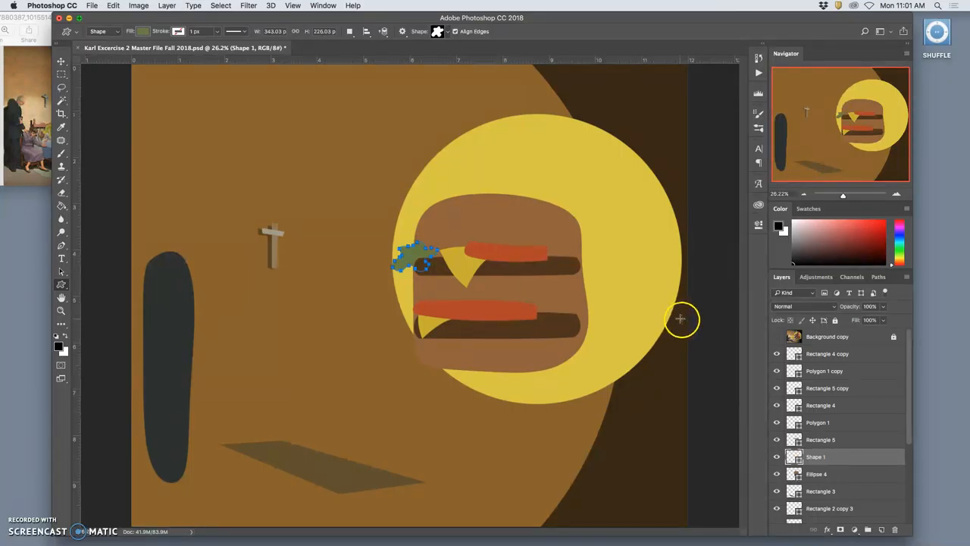
mouse_move(691, 325)
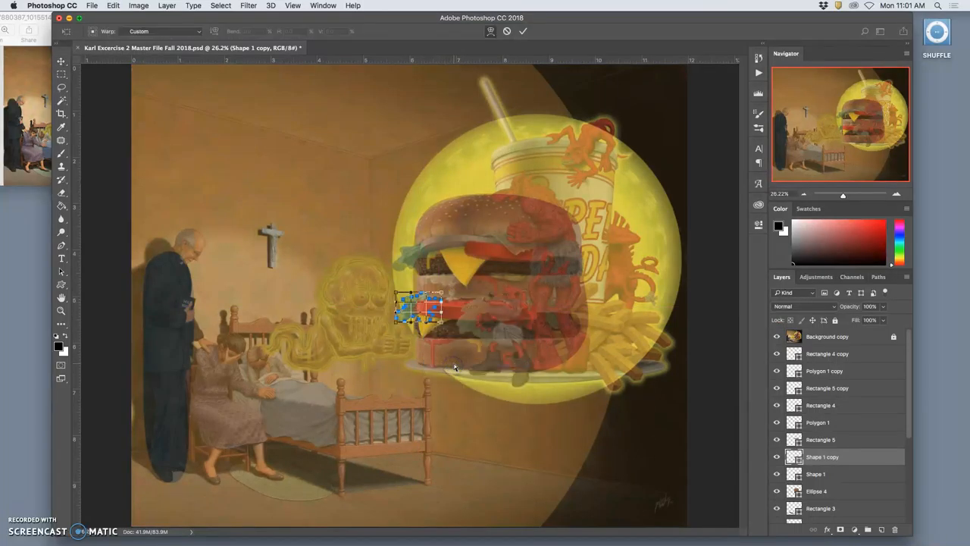
Flip the lettuce copy horizontally and place it on the burger's lower tier
right_click(421, 306)
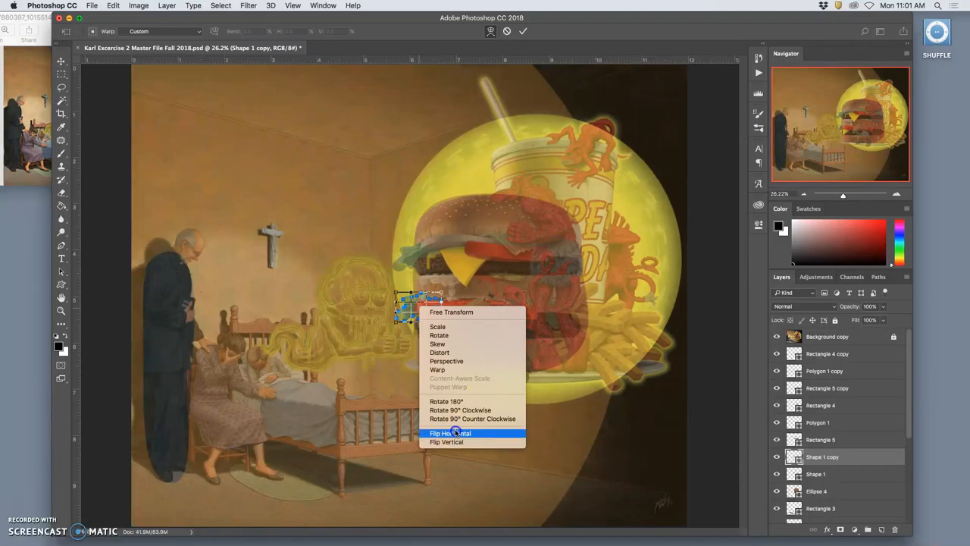
click(450, 433)
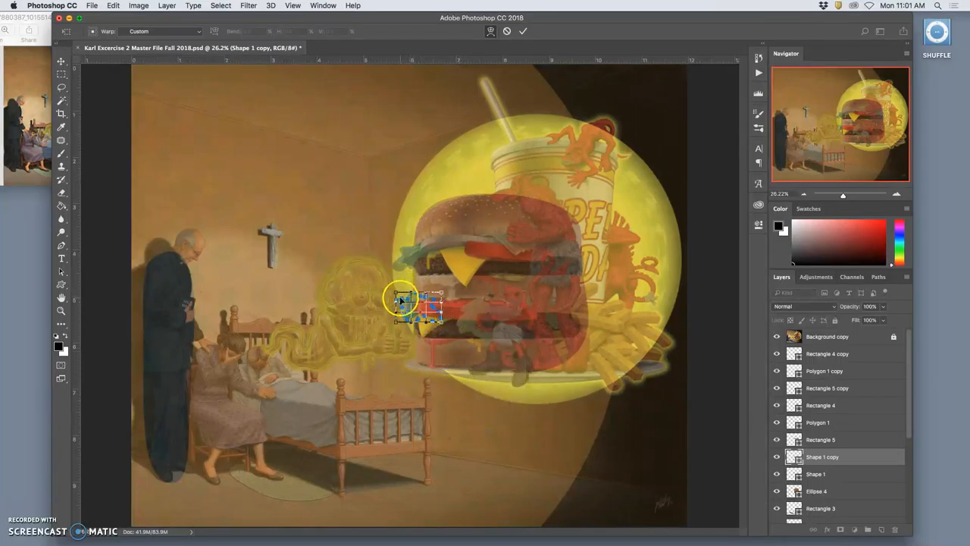
drag(402, 300, 423, 294)
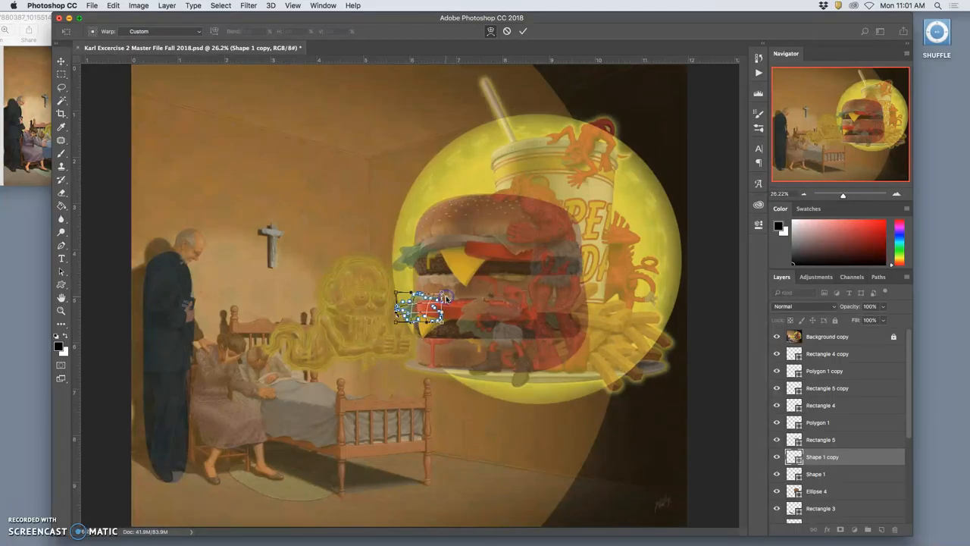
click(522, 30)
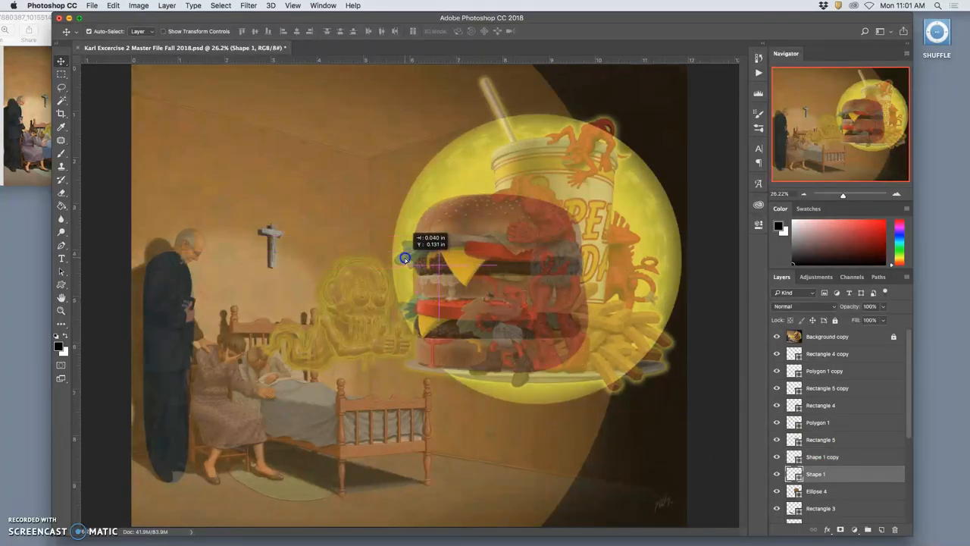
Start a Free Transform Path on the original lettuce shape to reshape it
right_click(406, 257)
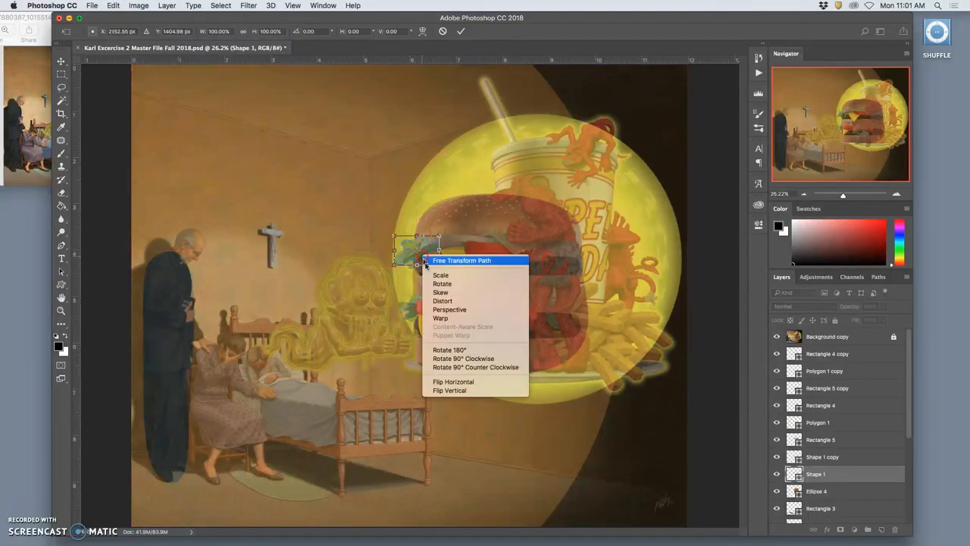
click(439, 318)
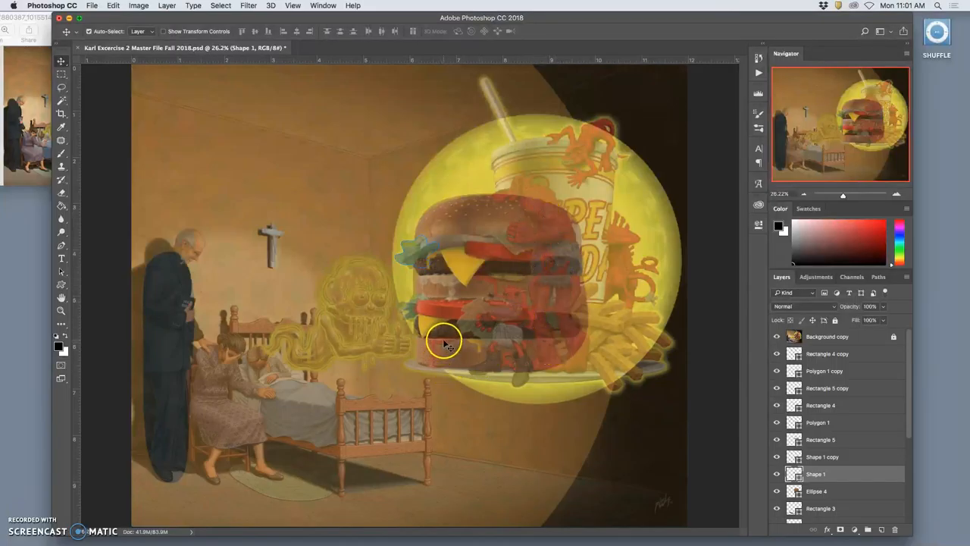
mouse_move(453, 357)
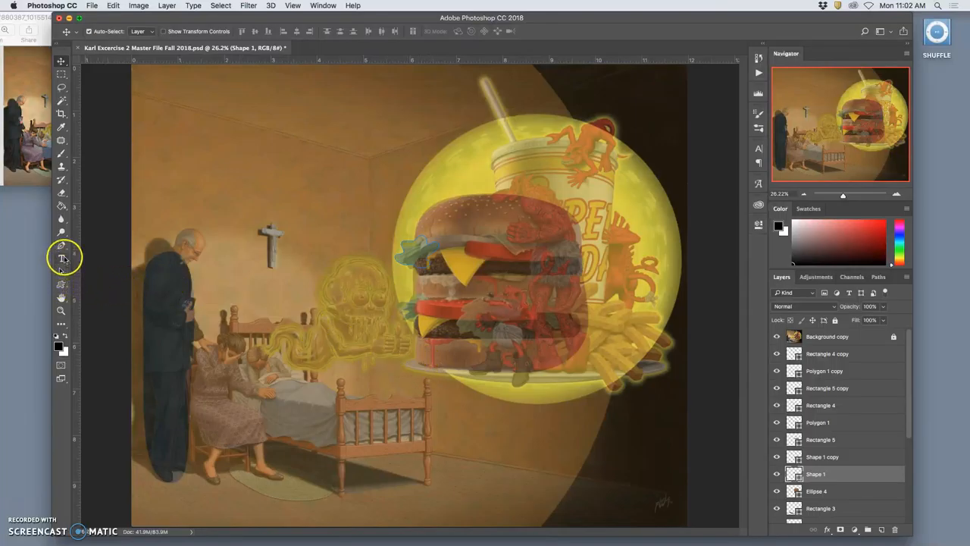
Select the Freeform Pen and begin a path at the burger's lower left edge
click(60, 245)
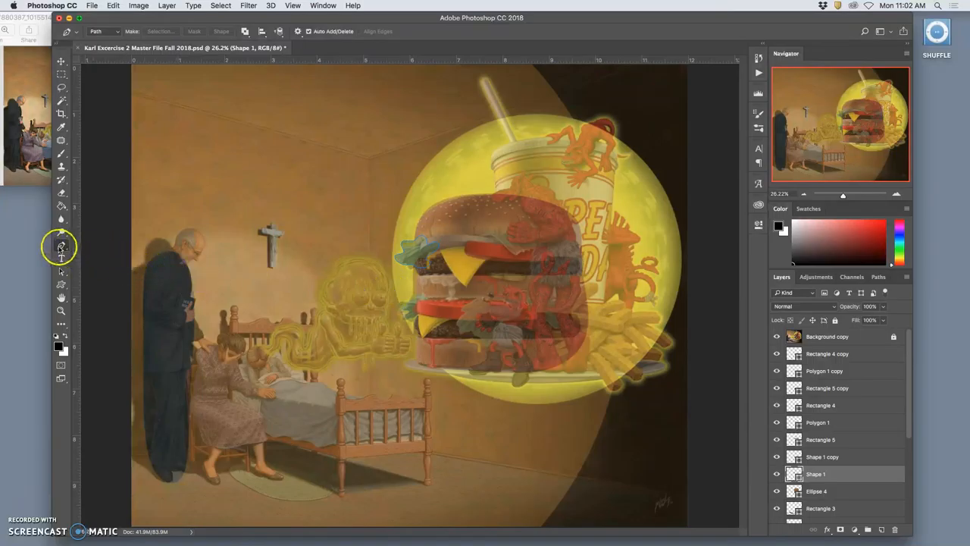
click(61, 244)
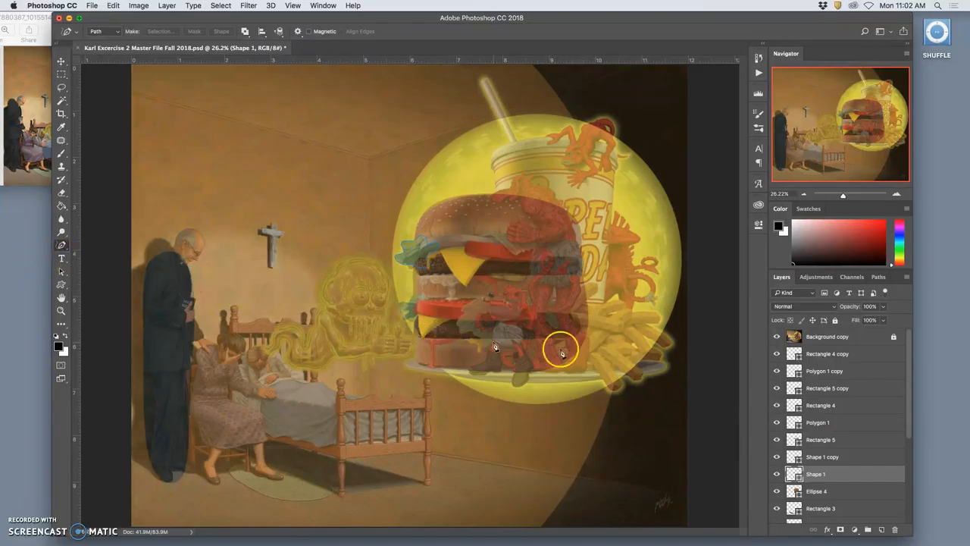
mouse_move(659, 361)
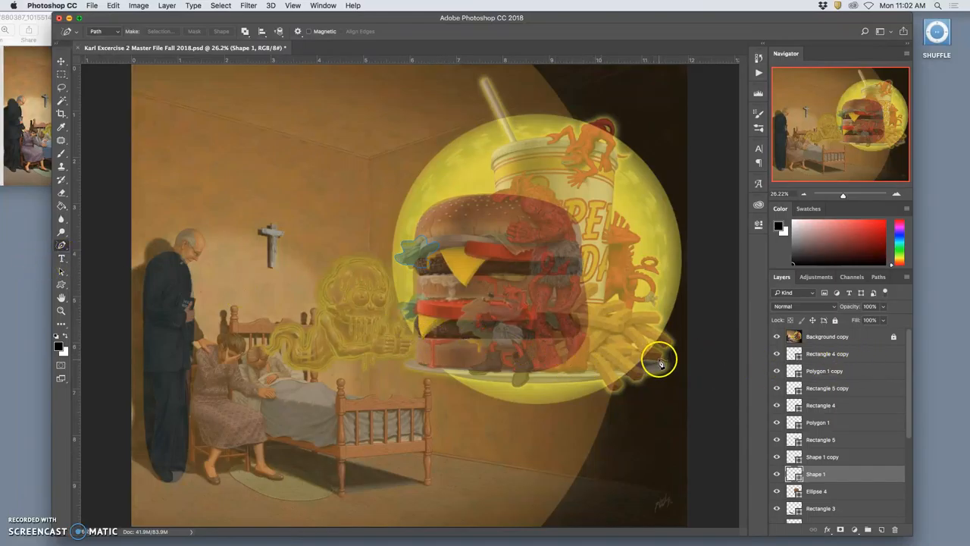
mouse_move(462, 340)
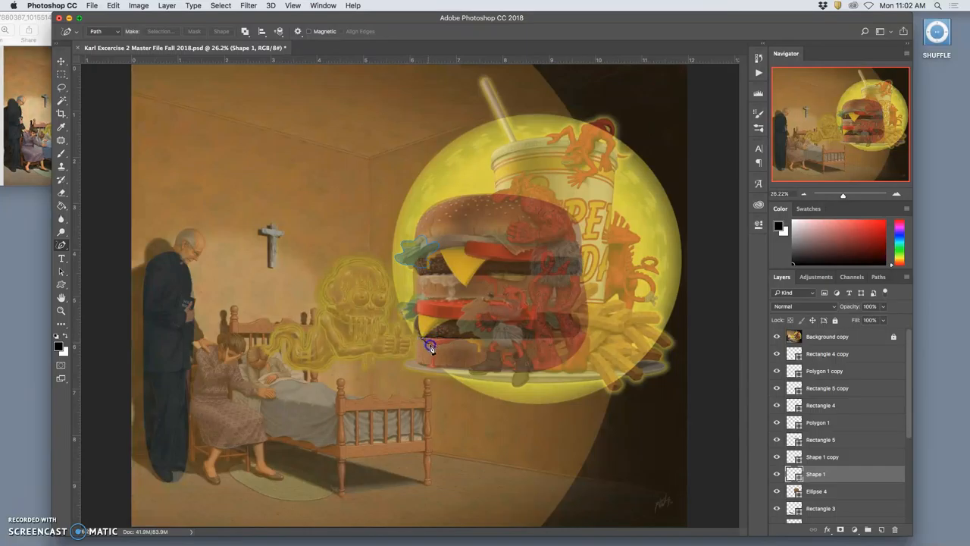
click(430, 372)
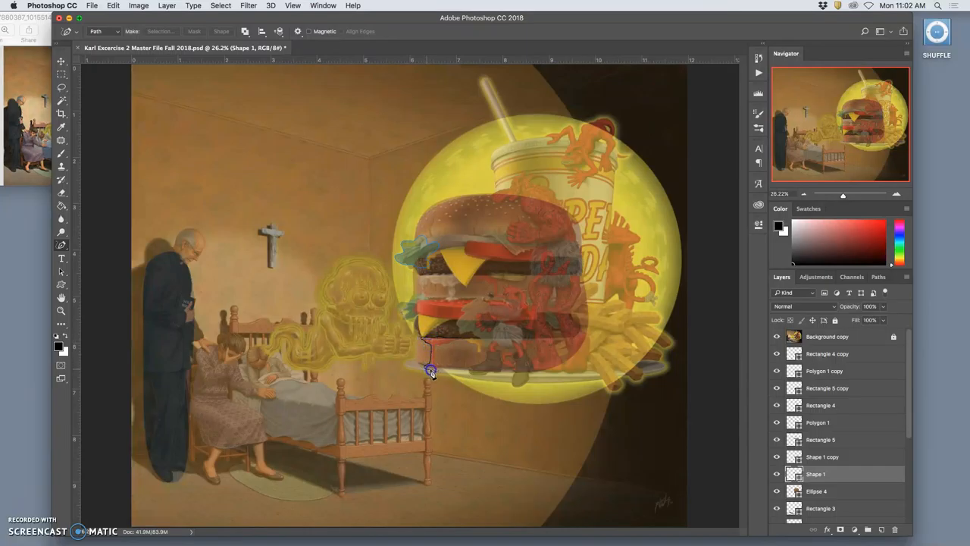